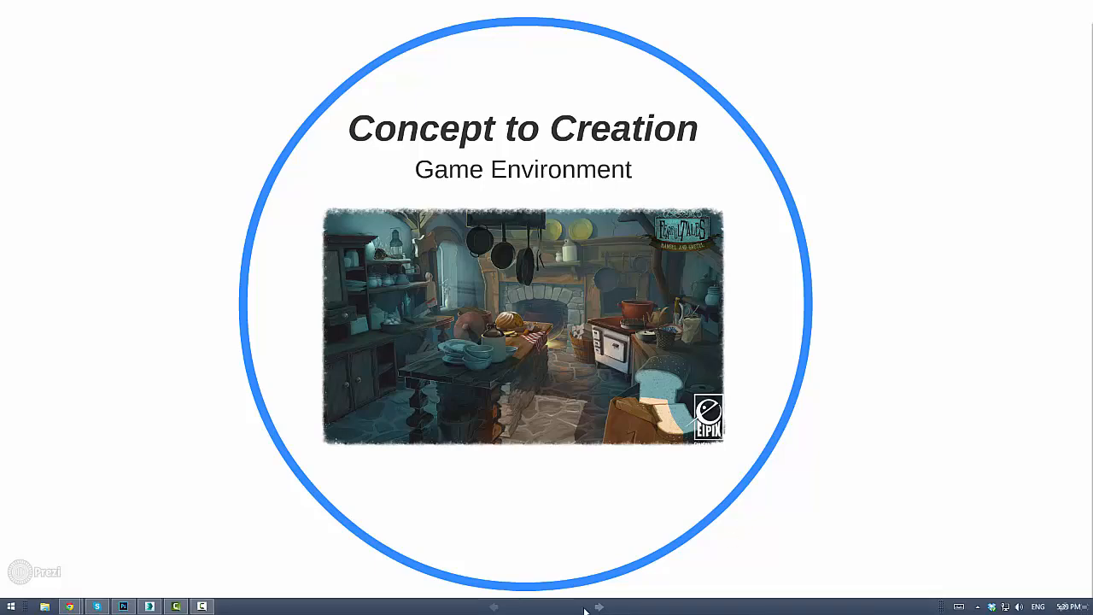
{"action": "mouse_move", "coordinate": [615, 571]}
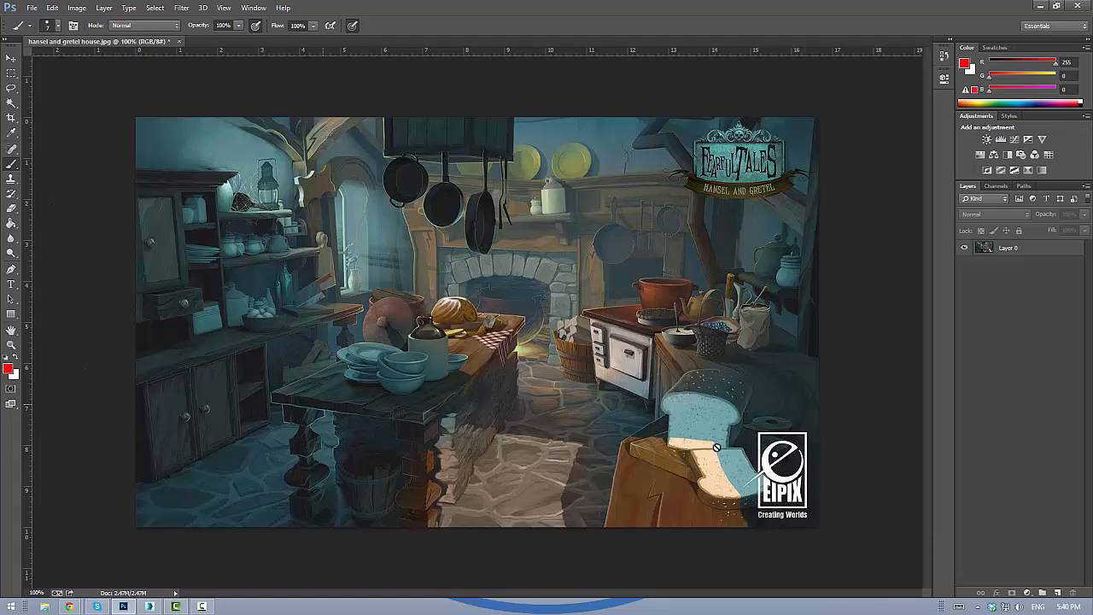
{"action": "mouse_move", "coordinate": [785, 340]}
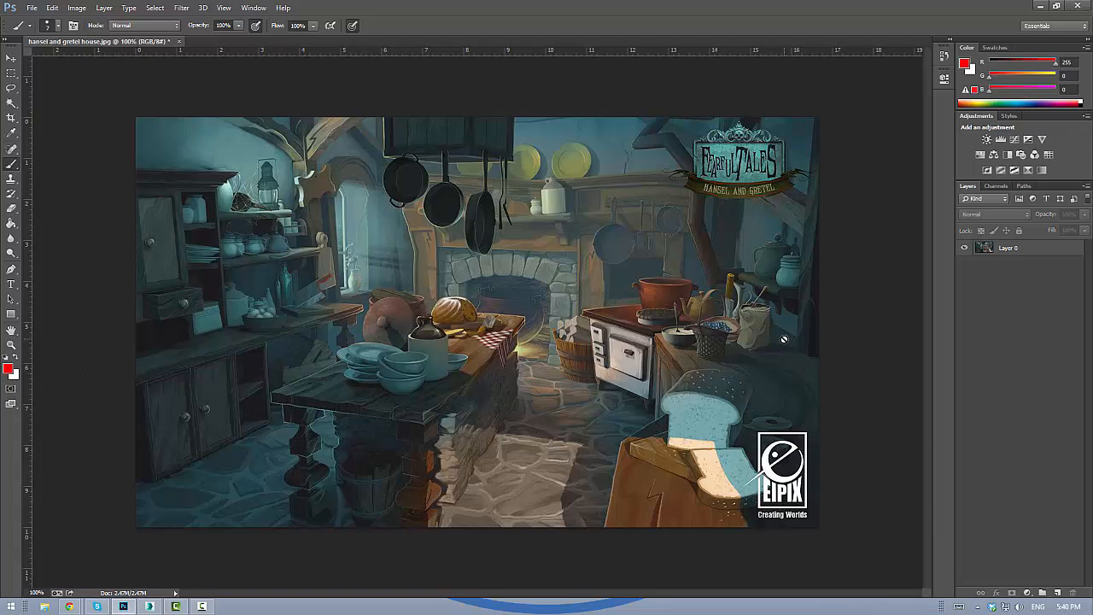
{"action": "mouse_move", "coordinate": [1035, 563]}
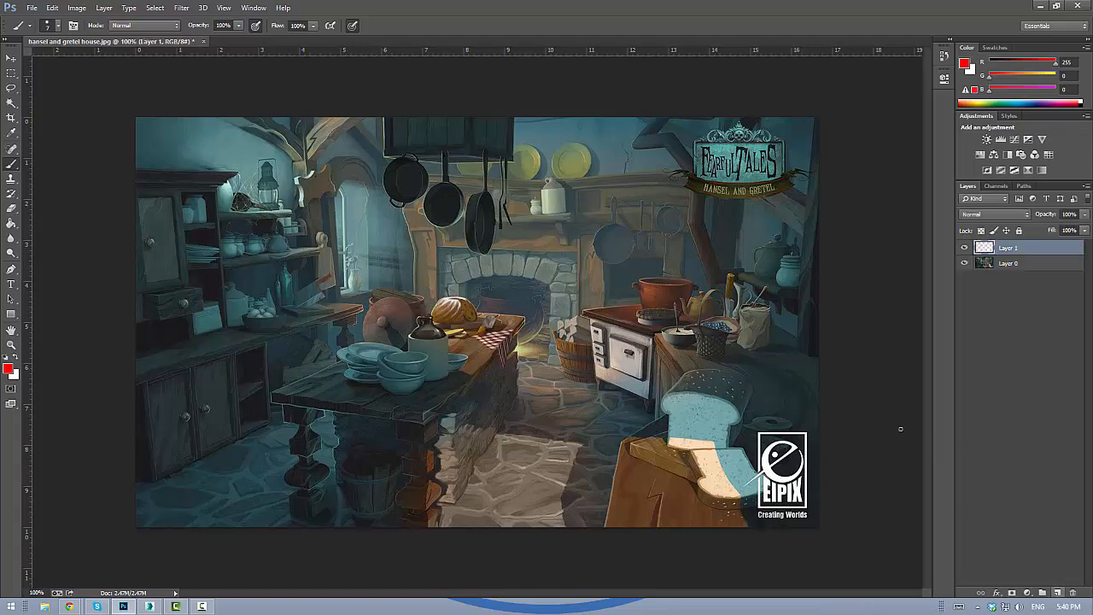
{"action": "mouse_move", "coordinate": [550, 70]}
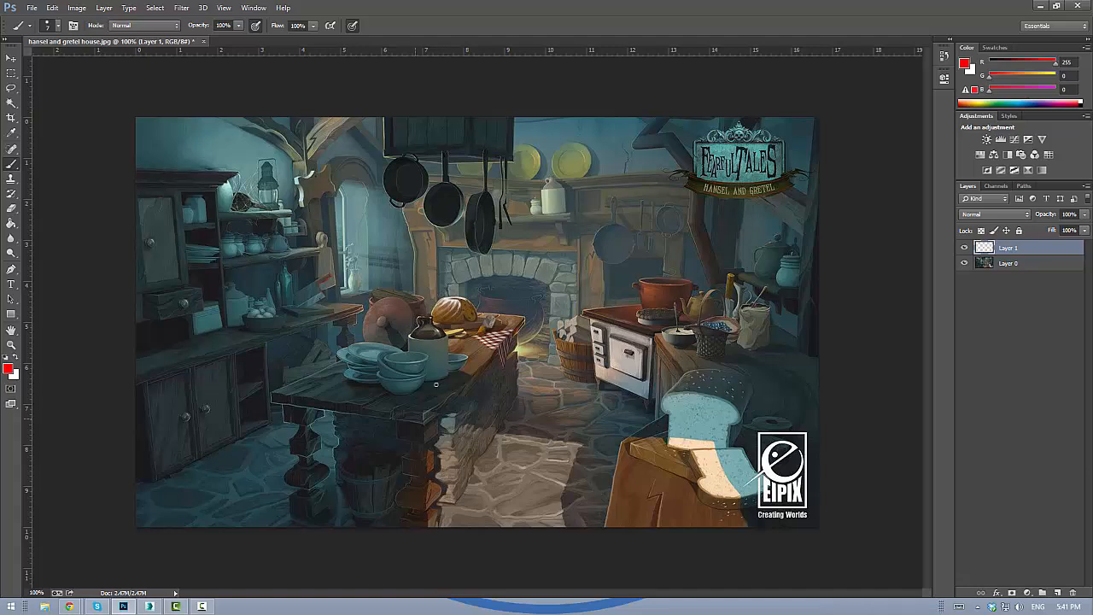
{"action": "mouse_move", "coordinate": [424, 425]}
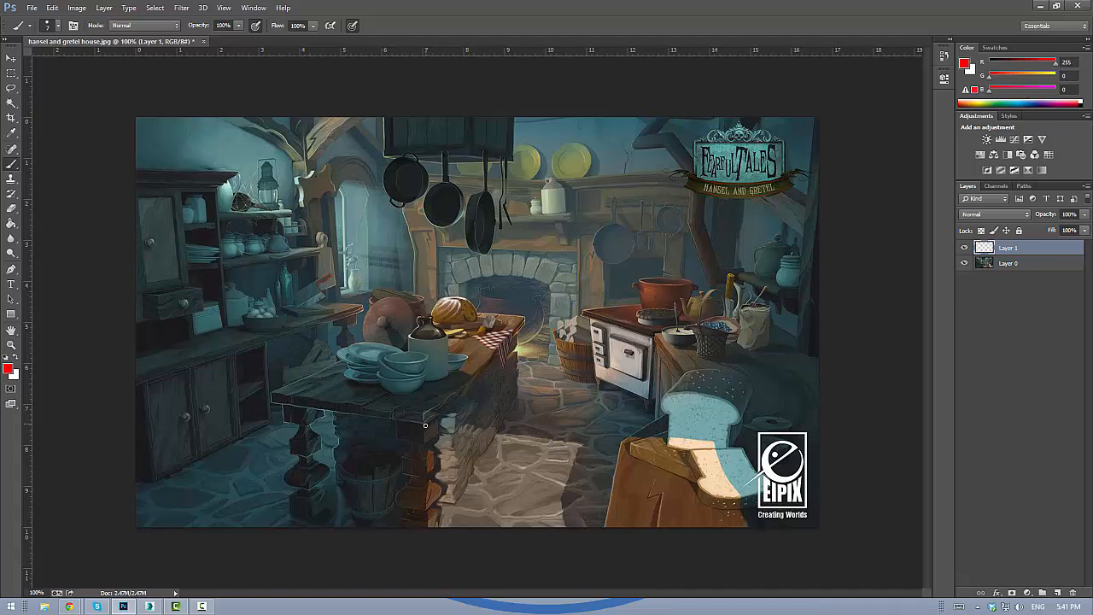
Step: Paint red outlines around the island's top, front and legs, then the stove and right-side items
{"action": "left_click_drag", "start_coordinate": [424, 427], "coordinate": [527, 322]}
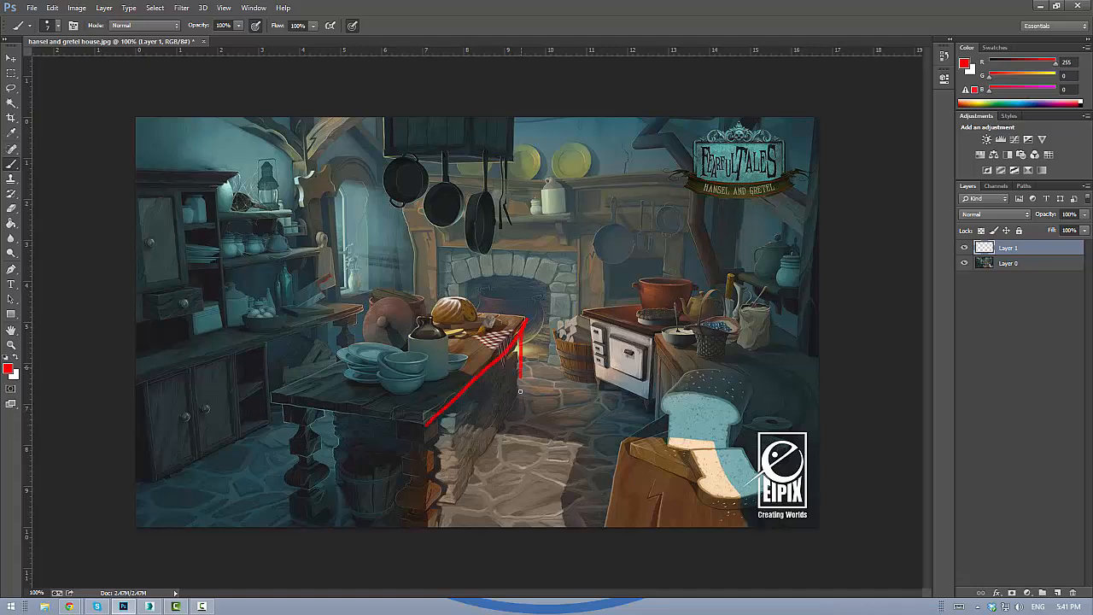
{"action": "left_click_drag", "start_coordinate": [522, 391], "coordinate": [461, 489]}
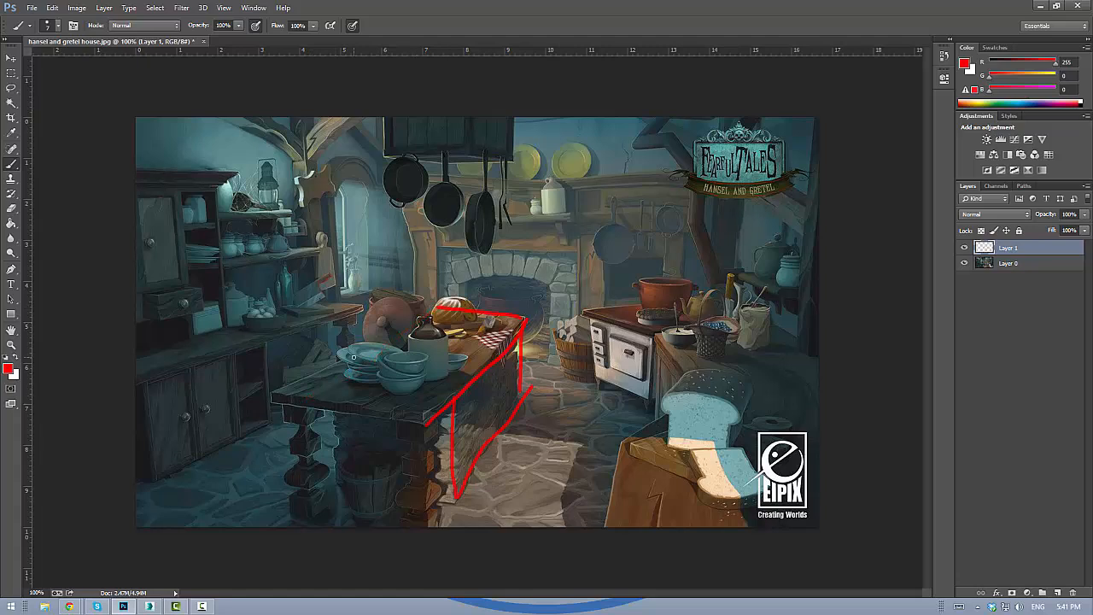
{"action": "left_click_drag", "start_coordinate": [355, 359], "coordinate": [444, 305]}
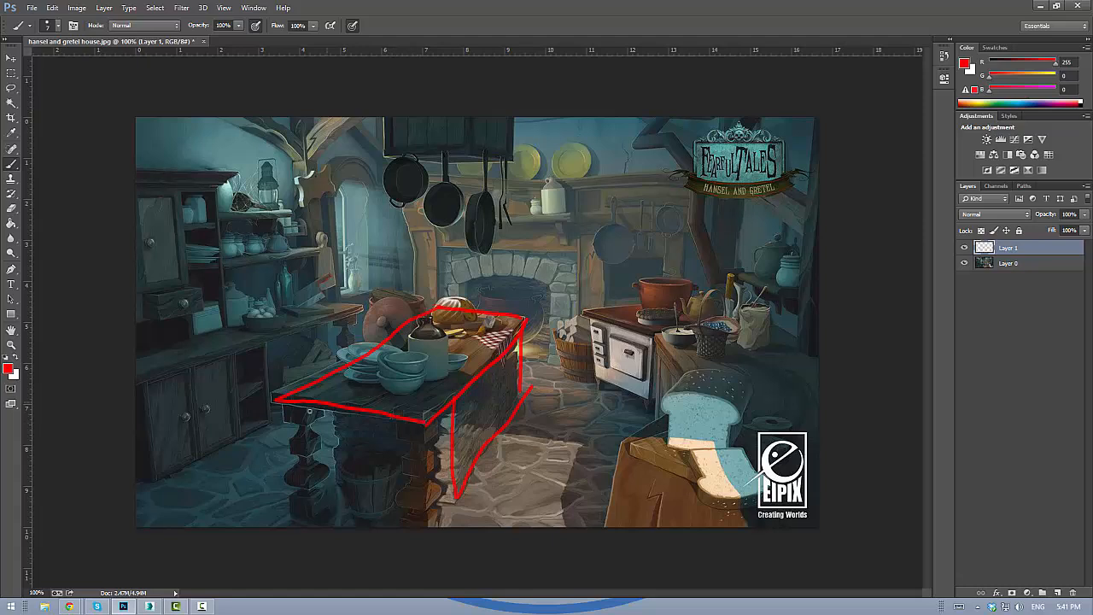
{"action": "left_click_drag", "start_coordinate": [311, 412], "coordinate": [420, 499]}
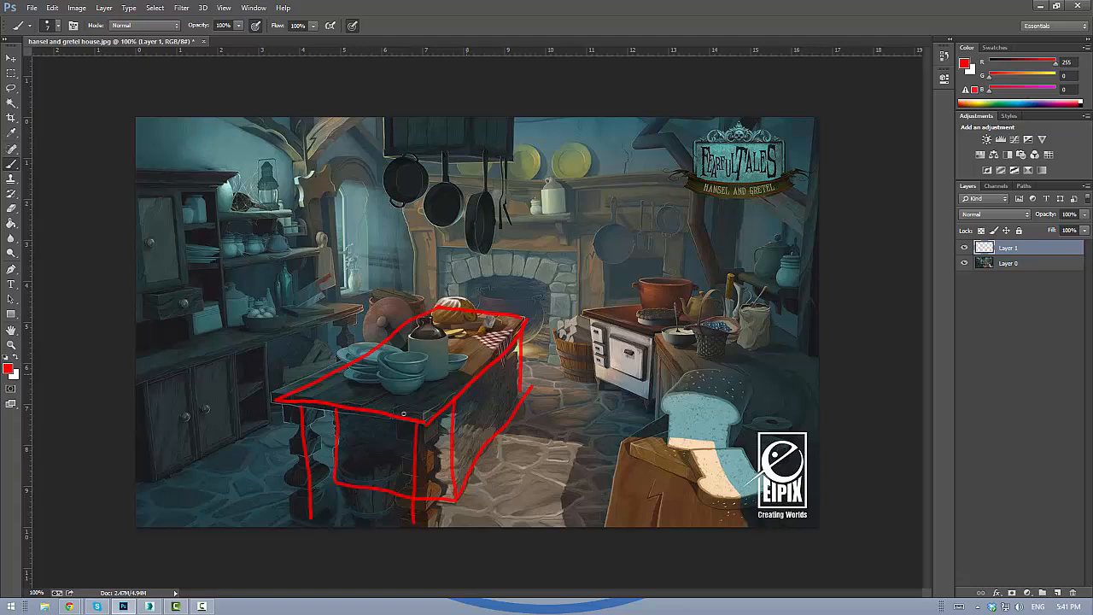
{"action": "mouse_move", "coordinate": [419, 404]}
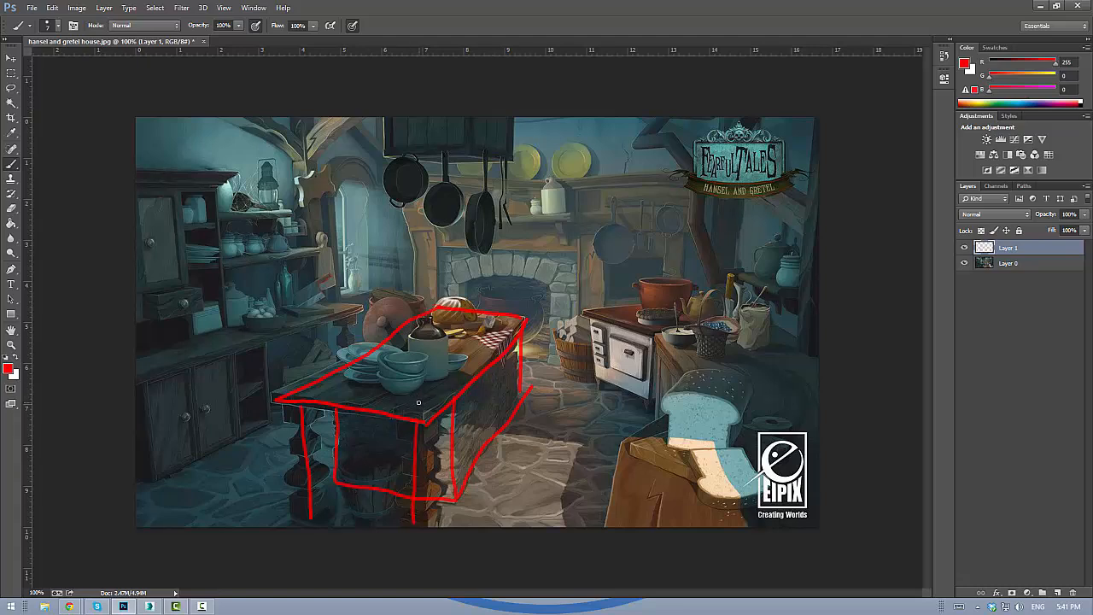
{"action": "mouse_move", "coordinate": [743, 363]}
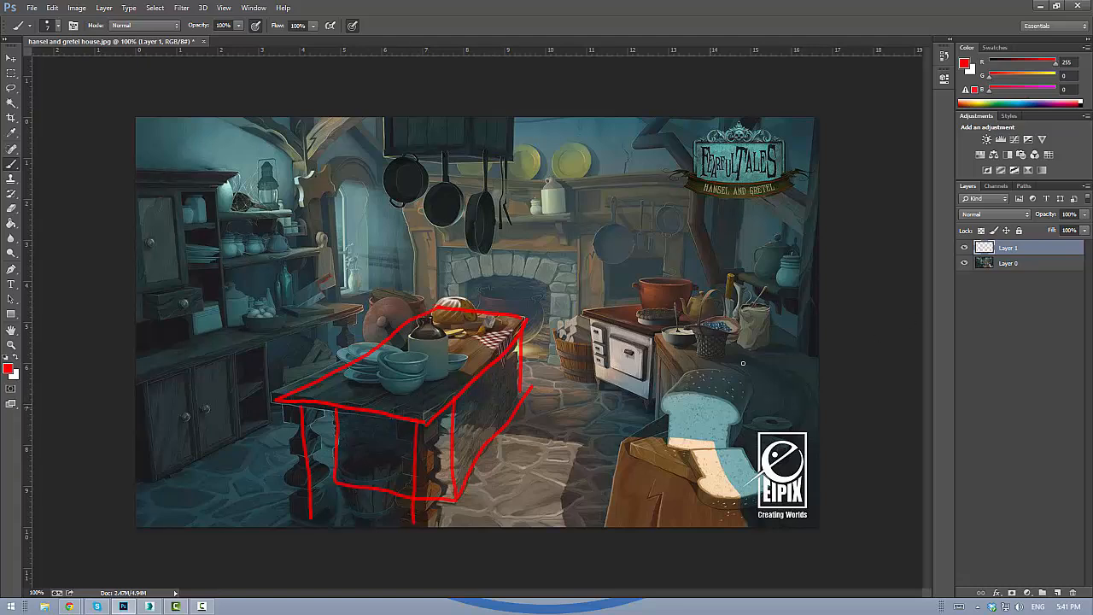
{"action": "left_click_drag", "start_coordinate": [589, 322], "coordinate": [590, 385]}
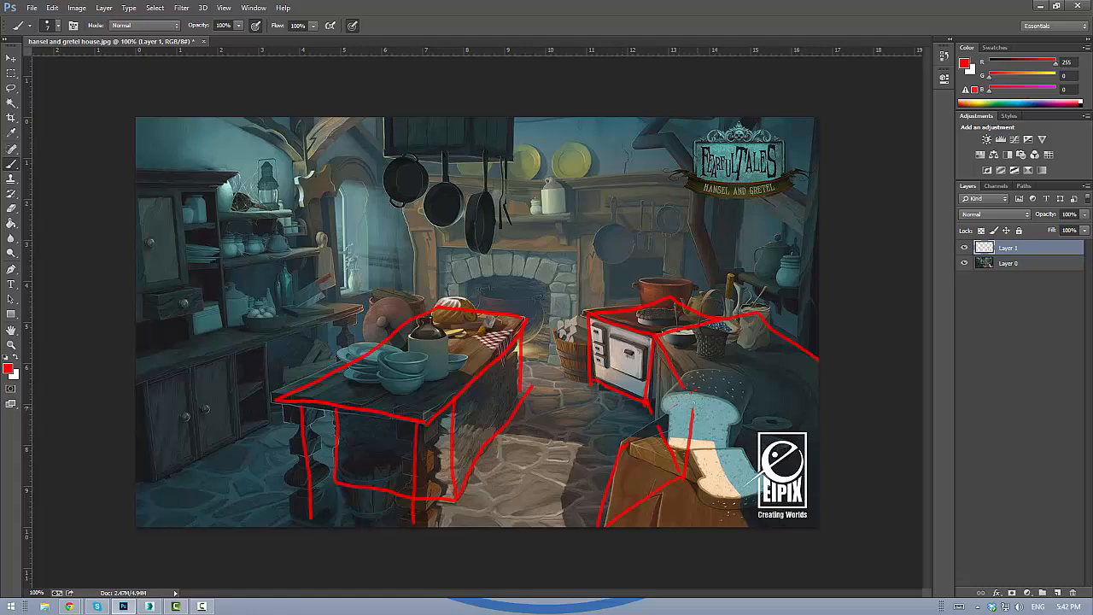
{"action": "mouse_move", "coordinate": [695, 386]}
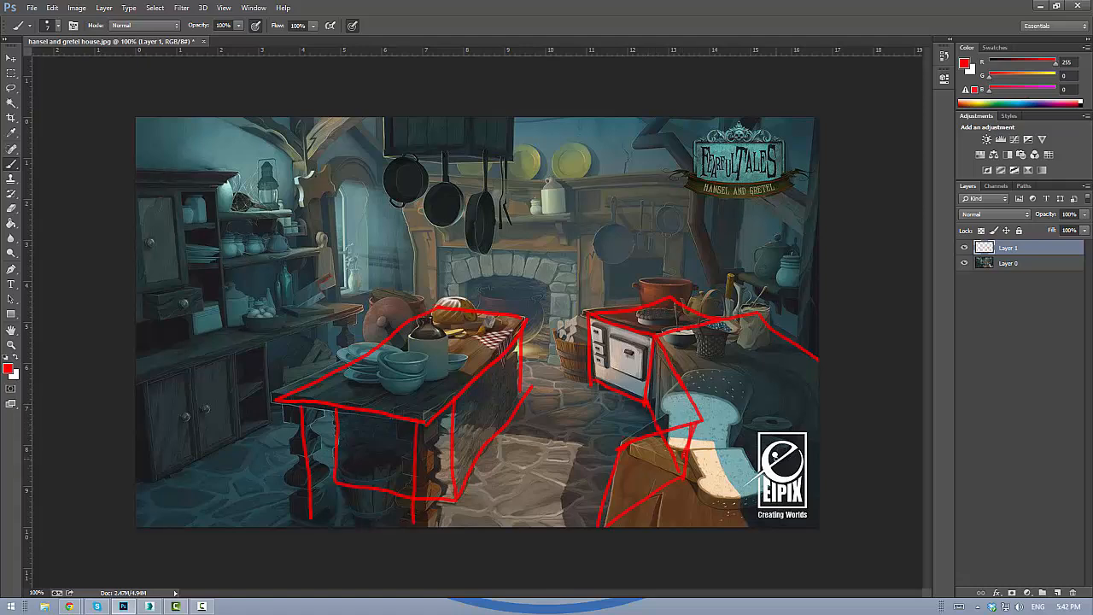
{"action": "mouse_move", "coordinate": [652, 342]}
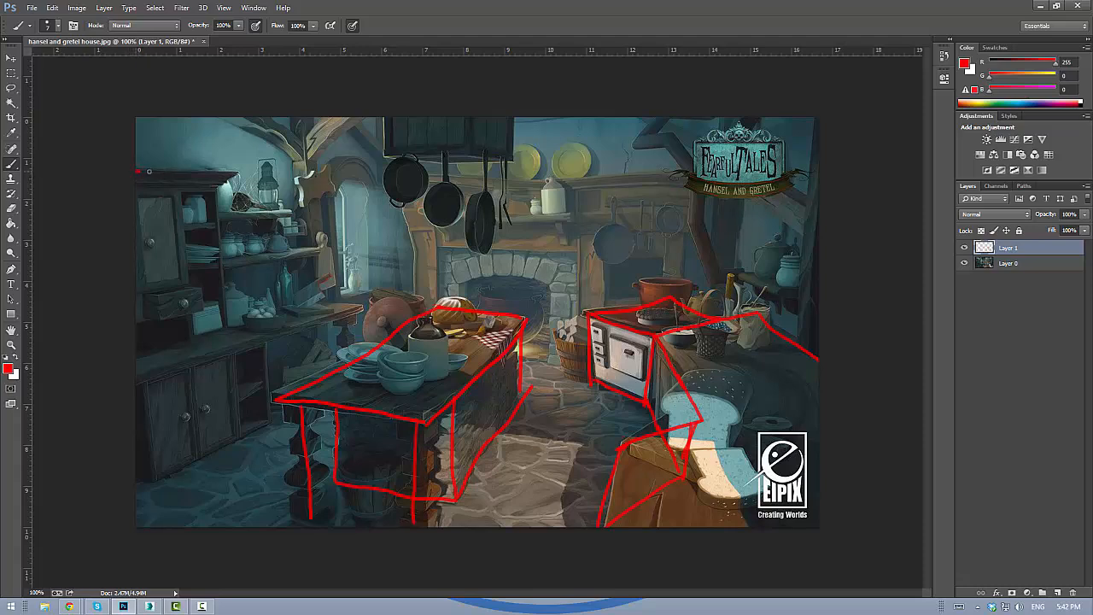
Step: Outline the left shelves with pot rack, the fireplace wall and the back shelf in red
{"action": "left_click_drag", "start_coordinate": [145, 171], "coordinate": [256, 208]}
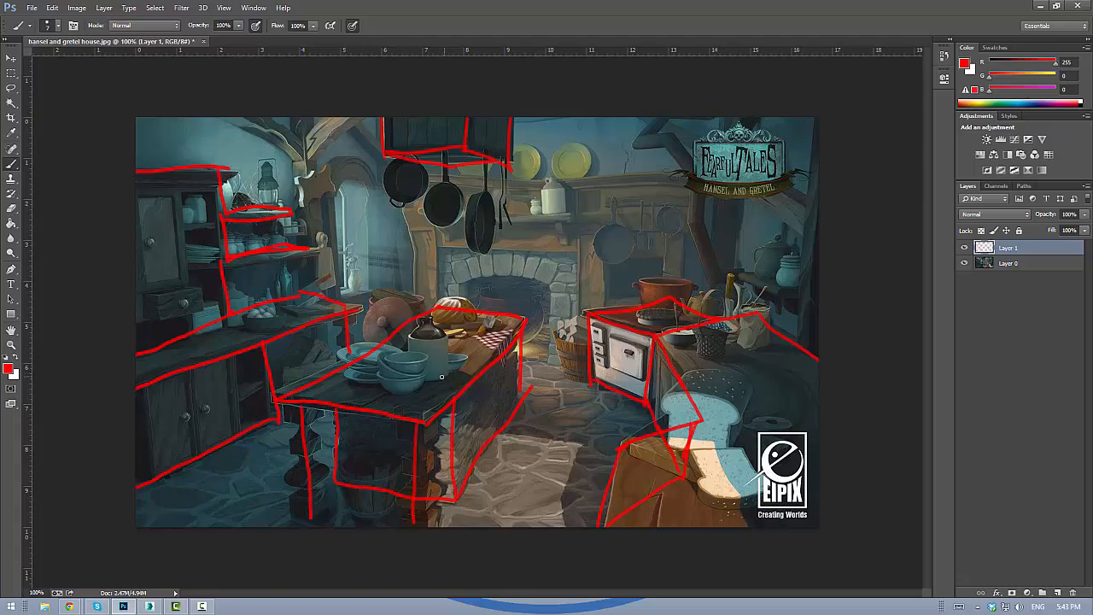
{"action": "mouse_move", "coordinate": [629, 391]}
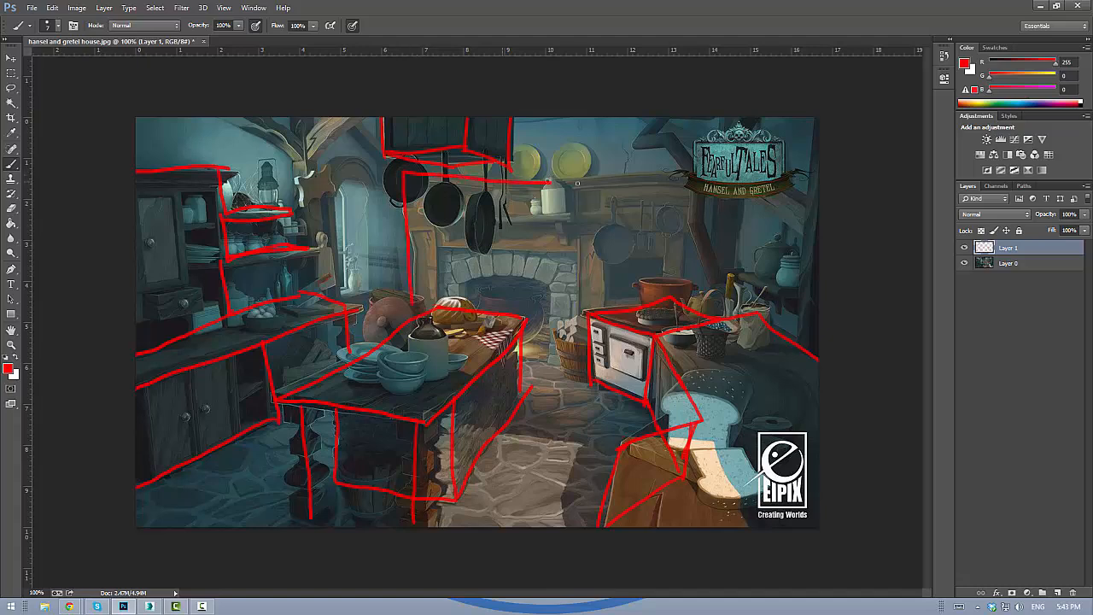
{"action": "left_click_drag", "start_coordinate": [550, 183], "coordinate": [680, 294]}
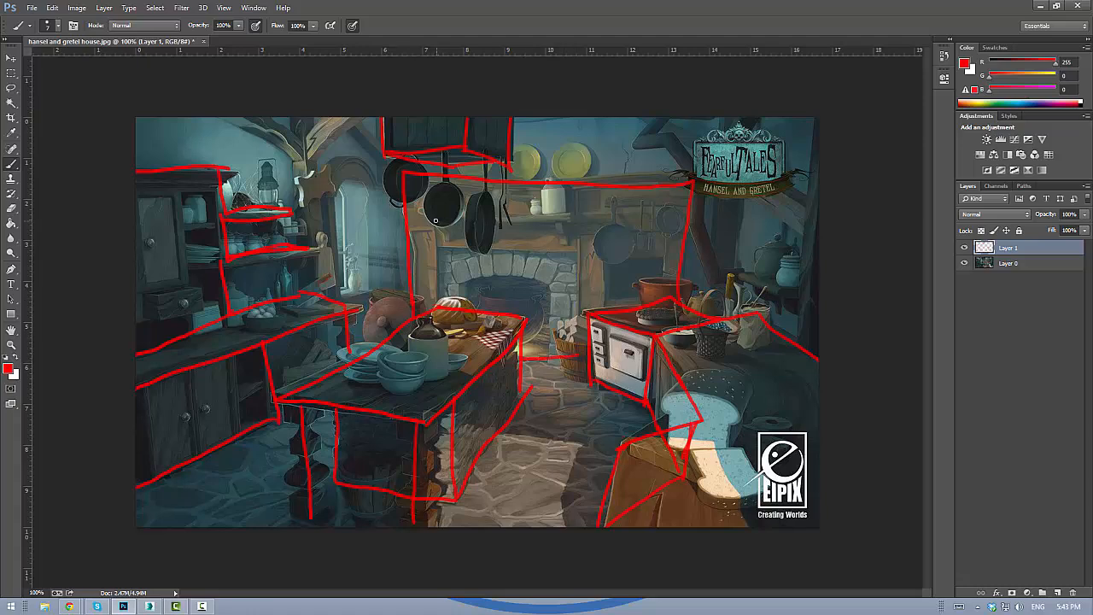
{"action": "left_click_drag", "start_coordinate": [431, 221], "coordinate": [564, 219]}
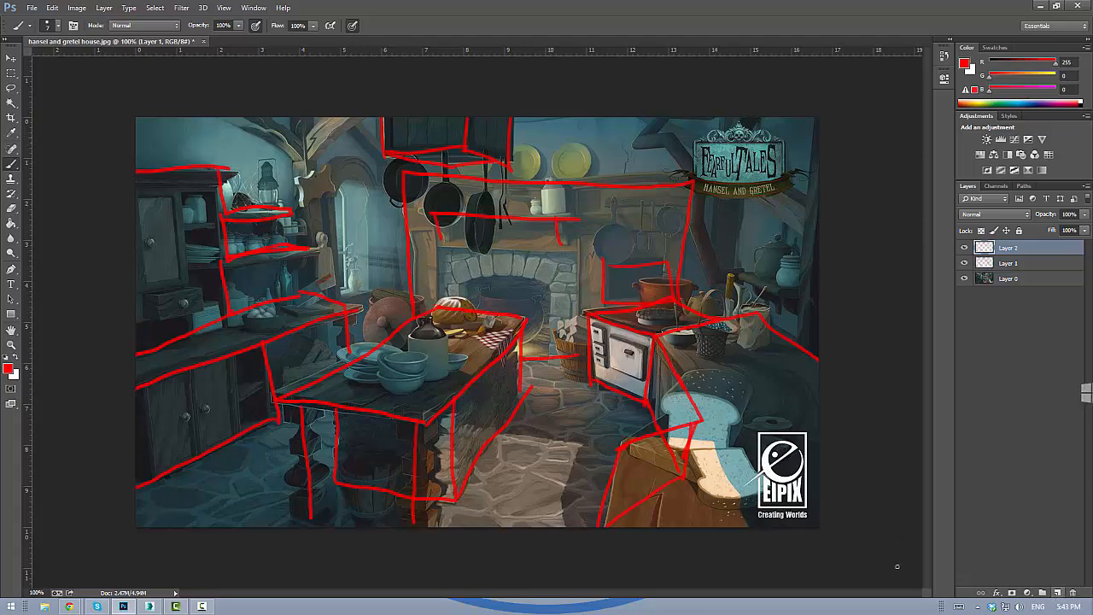
Step: Change the foreground colour to yellow
{"action": "left_click", "coordinate": [10, 369]}
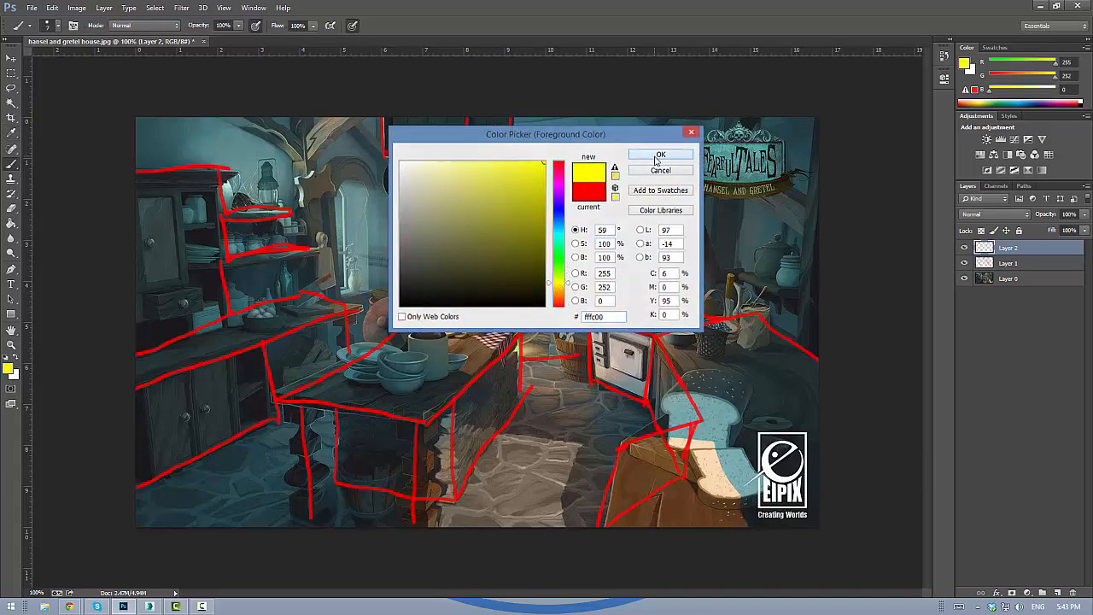
{"action": "left_click", "coordinate": [659, 155]}
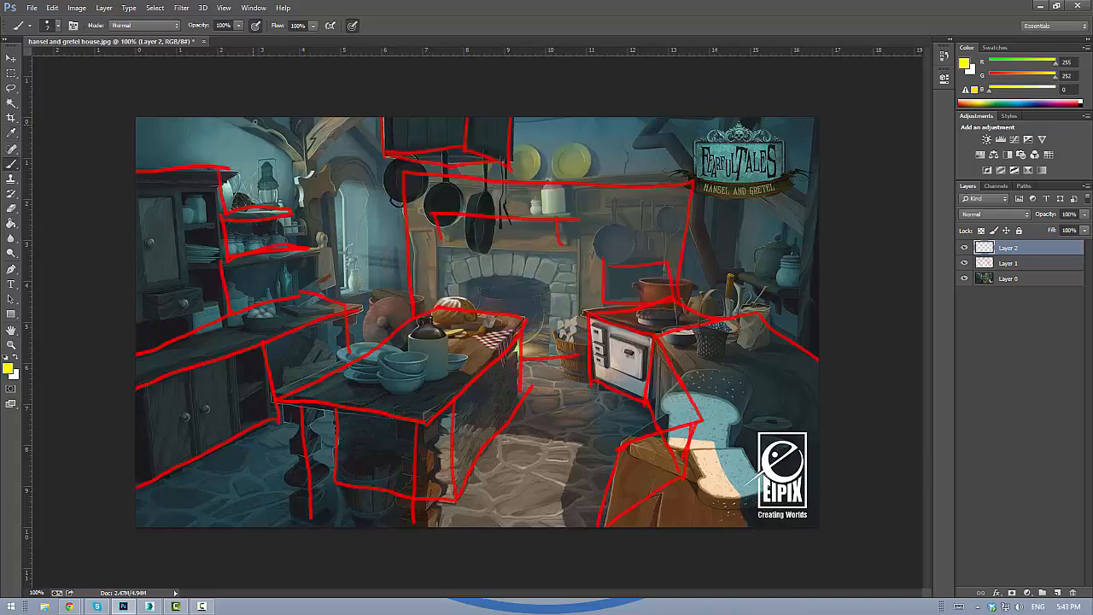
Step: Circle the lantern with an arrow and add yellow light marks by the window and floor
{"action": "left_click_drag", "start_coordinate": [236, 123], "coordinate": [265, 154]}
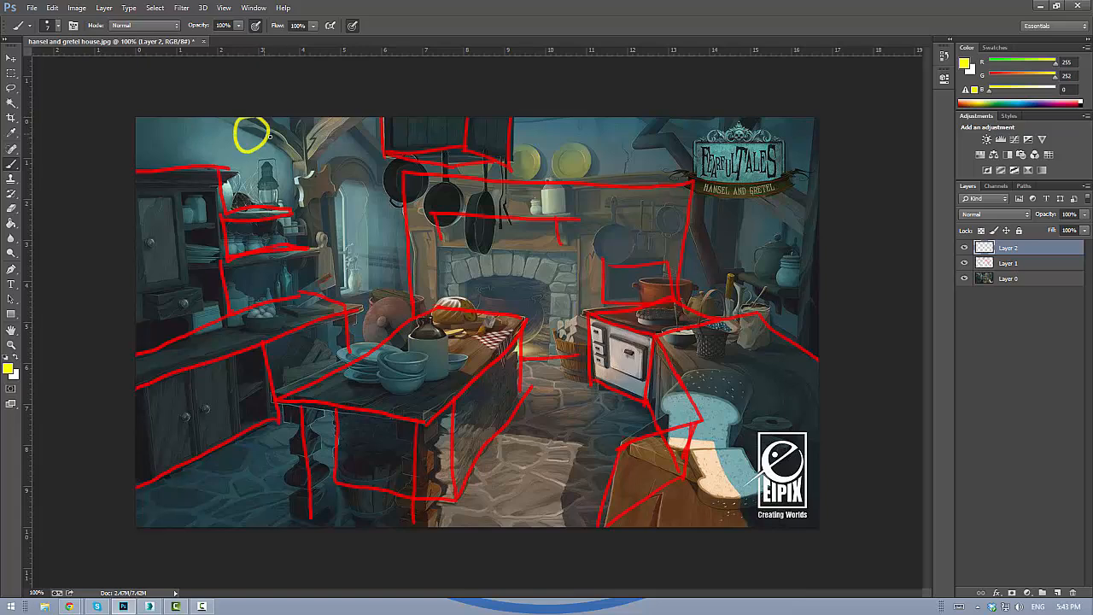
{"action": "left_click_drag", "start_coordinate": [270, 137], "coordinate": [329, 192]}
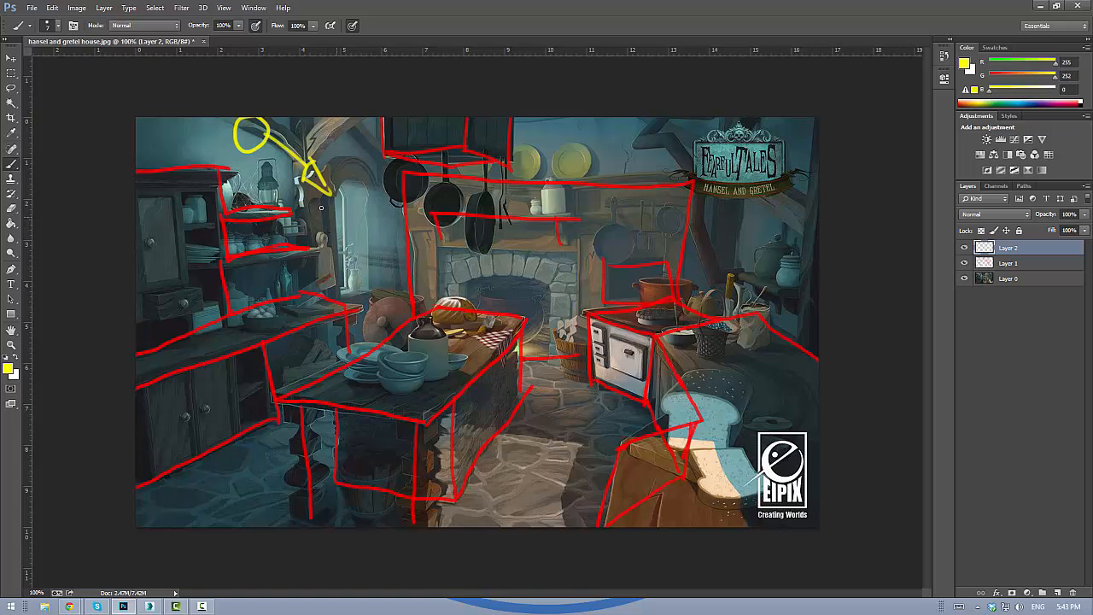
{"action": "left_click_drag", "start_coordinate": [362, 218], "coordinate": [444, 243]}
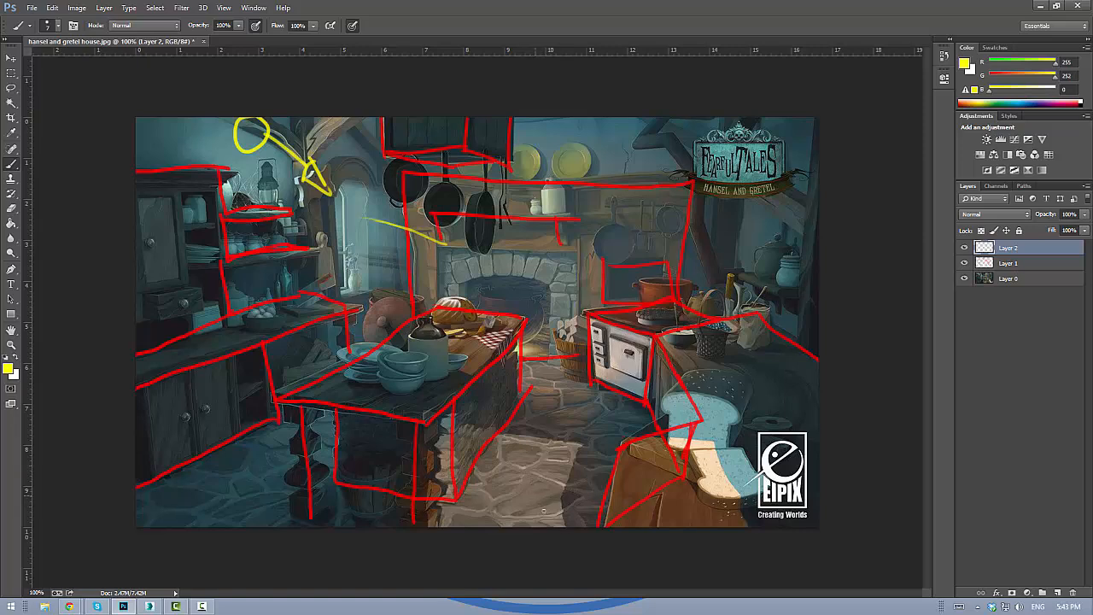
{"action": "left_click_drag", "start_coordinate": [504, 468], "coordinate": [555, 521]}
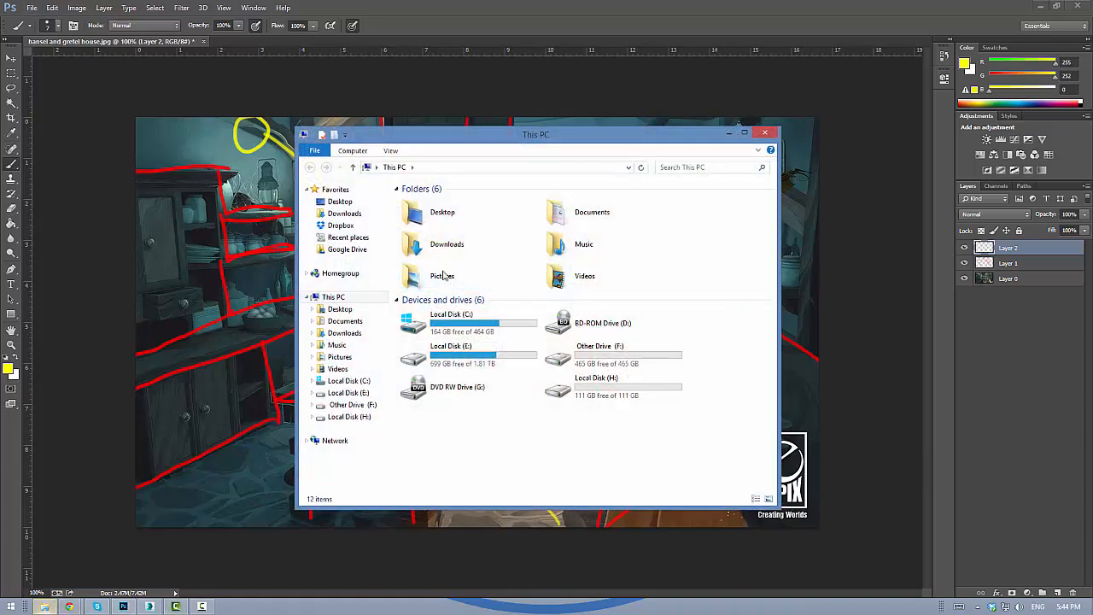
Step: Browse E: > Projects > December Challenge > References and open hansel and gretel house.jpg
{"action": "double_click", "coordinate": [451, 345]}
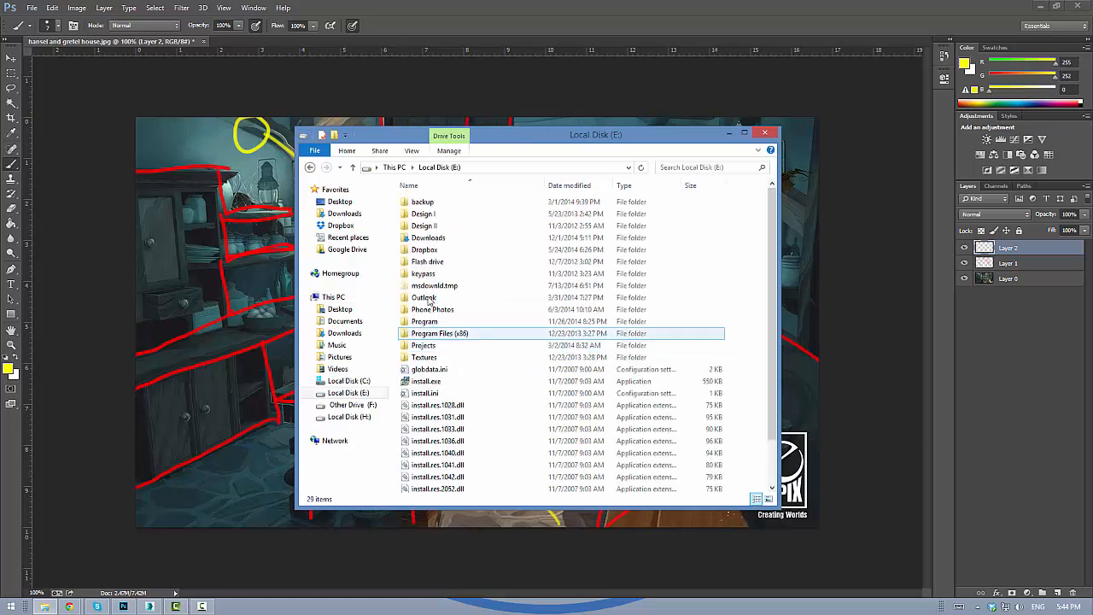
{"action": "left_click", "coordinate": [424, 345]}
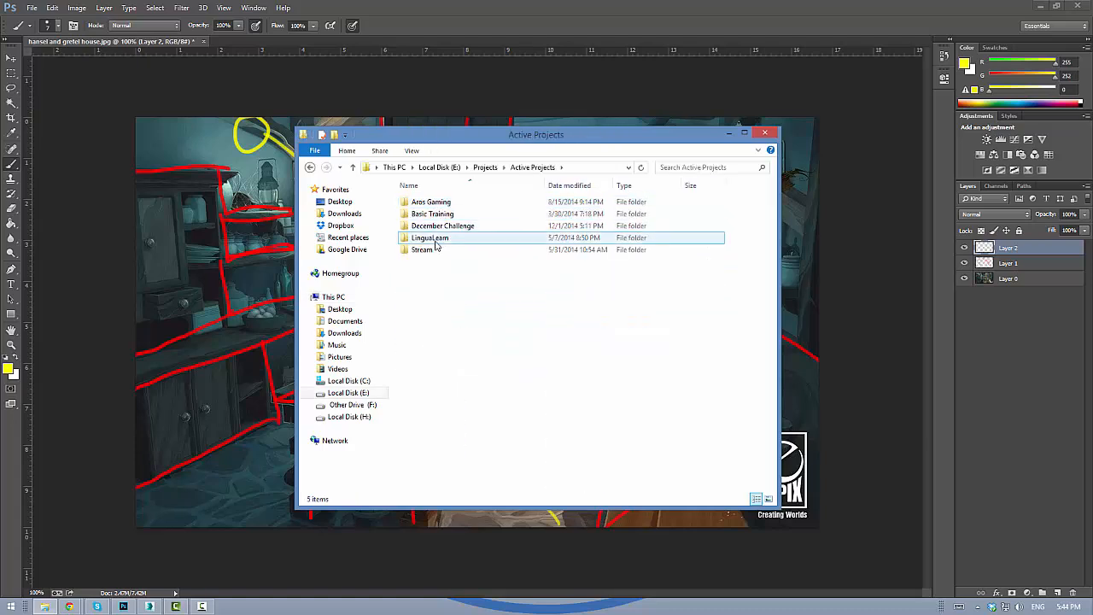
{"action": "double_click", "coordinate": [443, 226]}
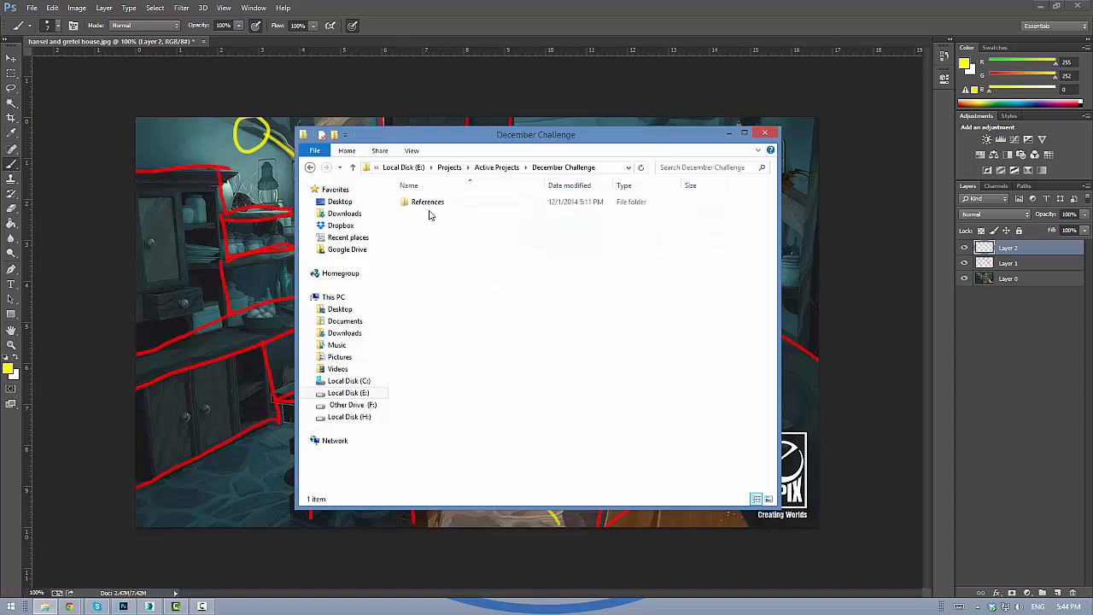
{"action": "double_click", "coordinate": [427, 201]}
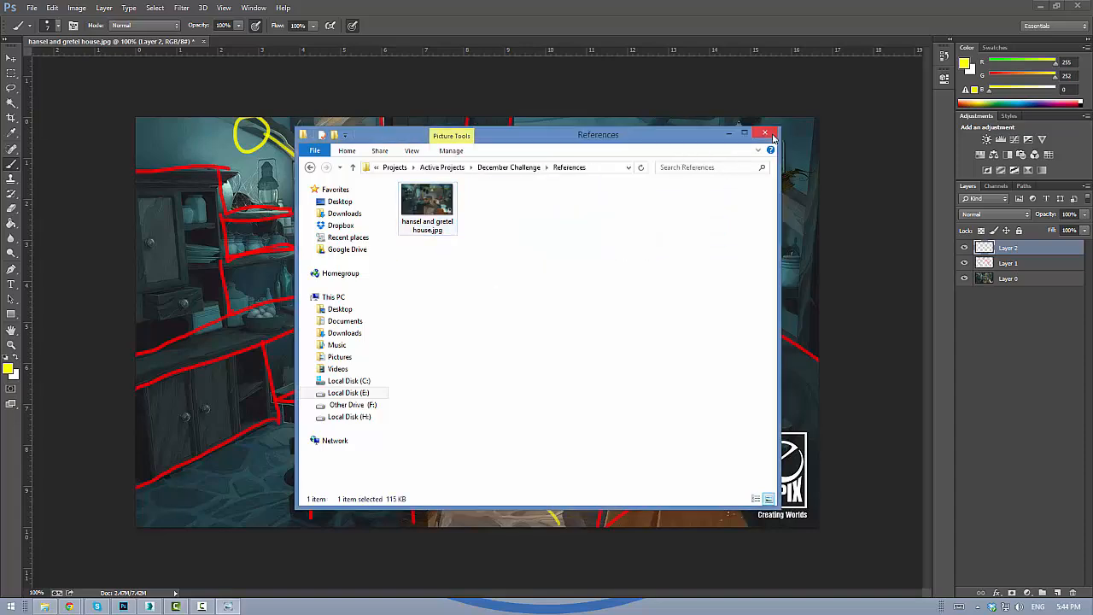
{"action": "double_click", "coordinate": [427, 198]}
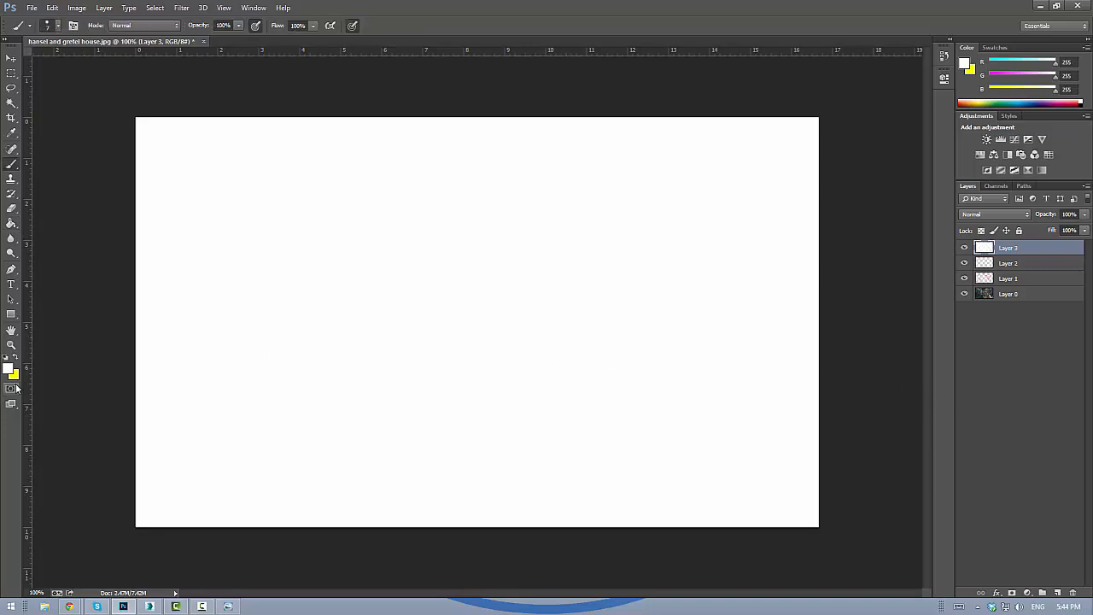
Step: Keep black as foreground and sketch the room outline with left and top wall counters
{"action": "left_click", "coordinate": [11, 369]}
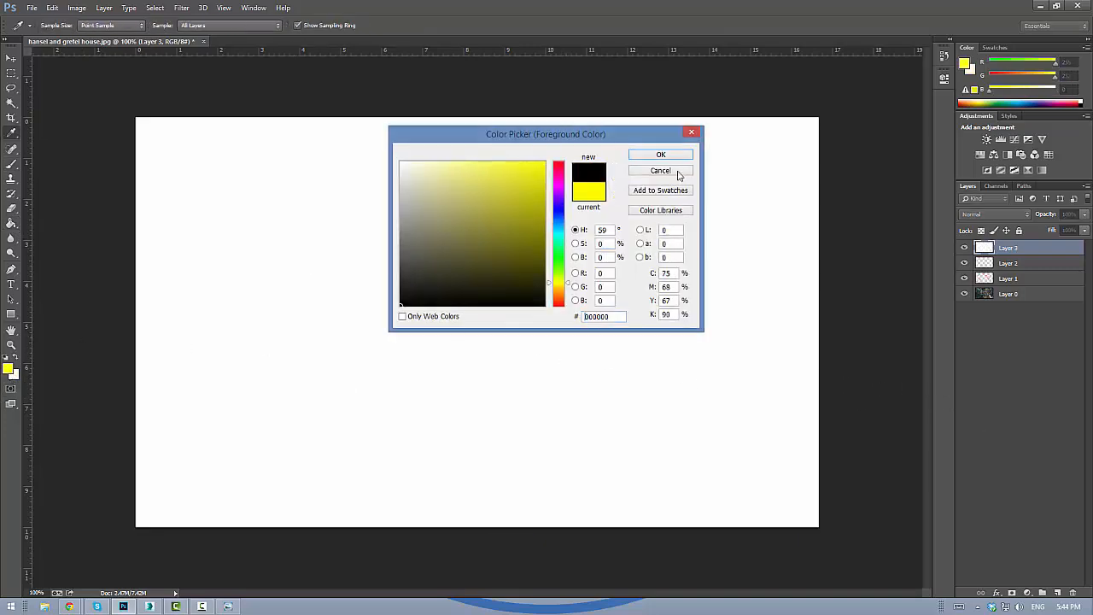
{"action": "left_click", "coordinate": [660, 171]}
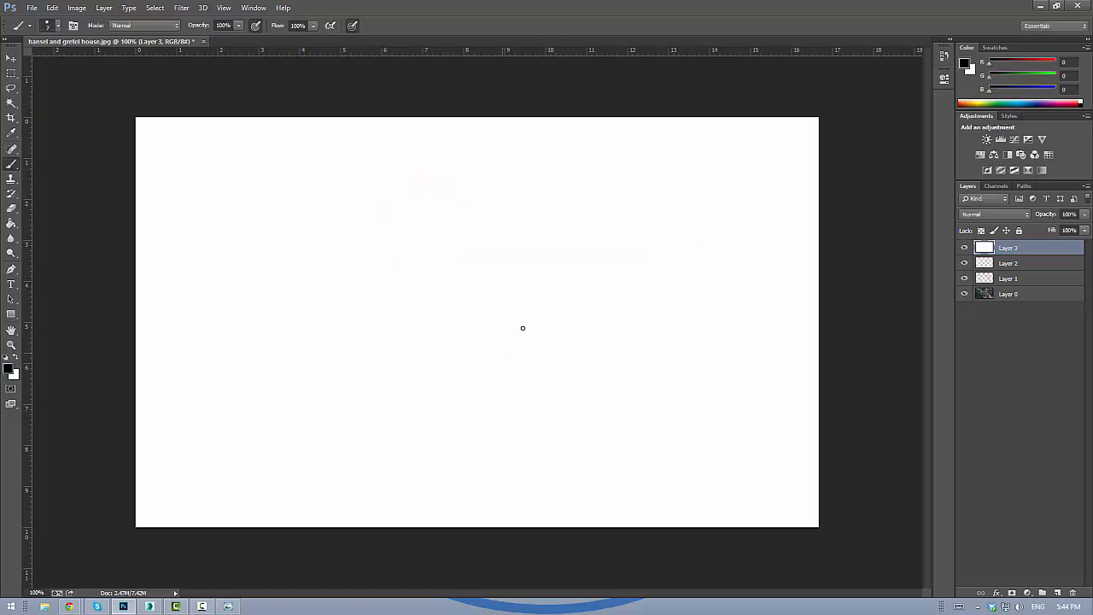
{"action": "mouse_move", "coordinate": [562, 219]}
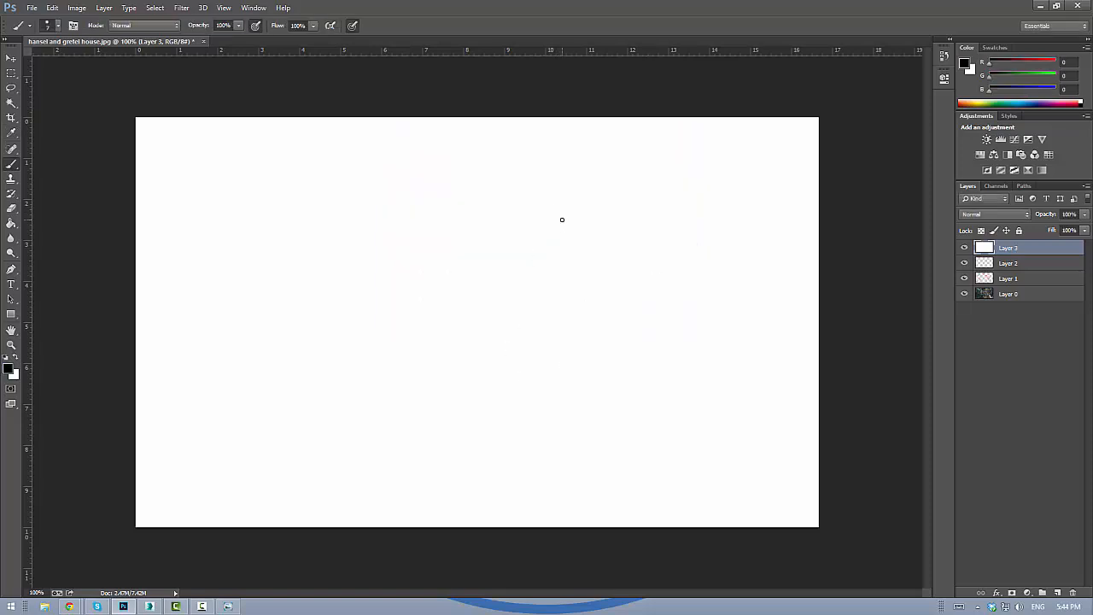
{"action": "left_click_drag", "start_coordinate": [448, 209], "coordinate": [564, 393]}
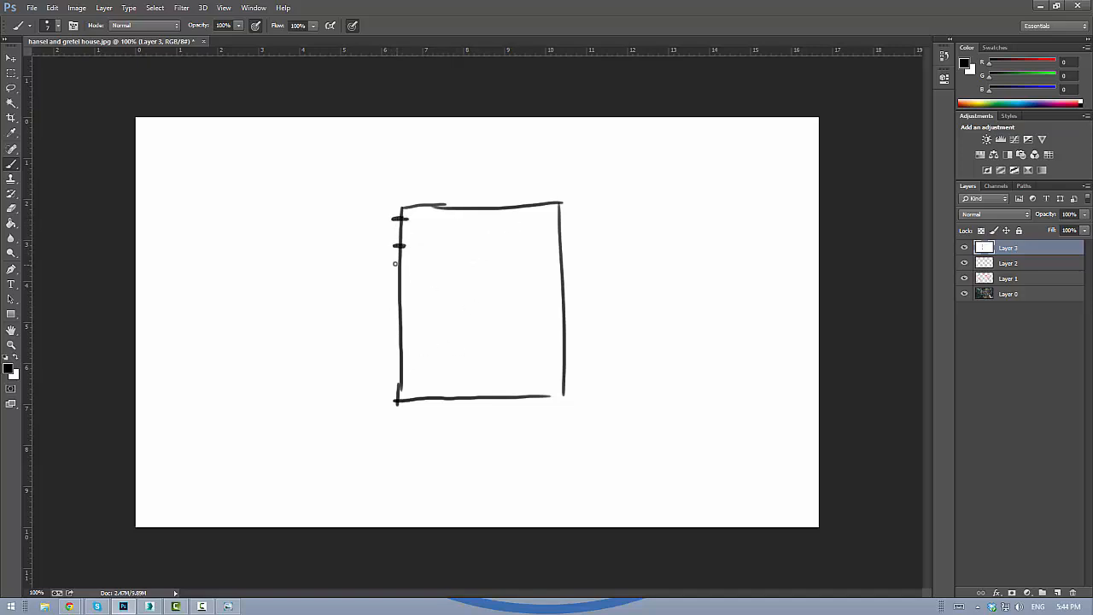
{"action": "left_click_drag", "start_coordinate": [408, 259], "coordinate": [418, 369]}
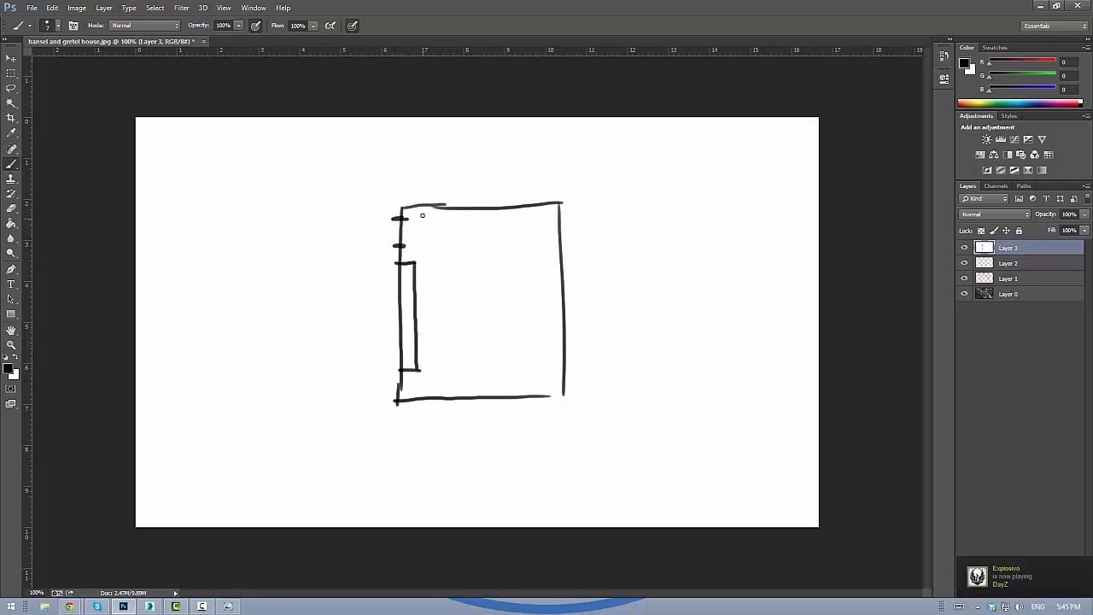
{"action": "left_click_drag", "start_coordinate": [414, 214], "coordinate": [461, 220]}
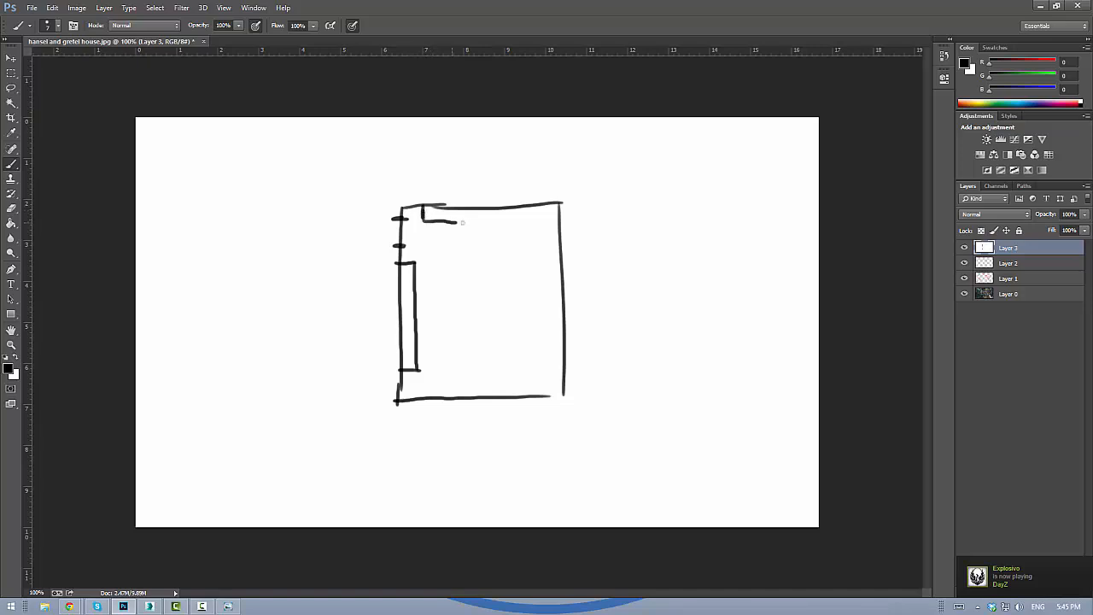
{"action": "left_click_drag", "start_coordinate": [447, 221], "coordinate": [533, 214]}
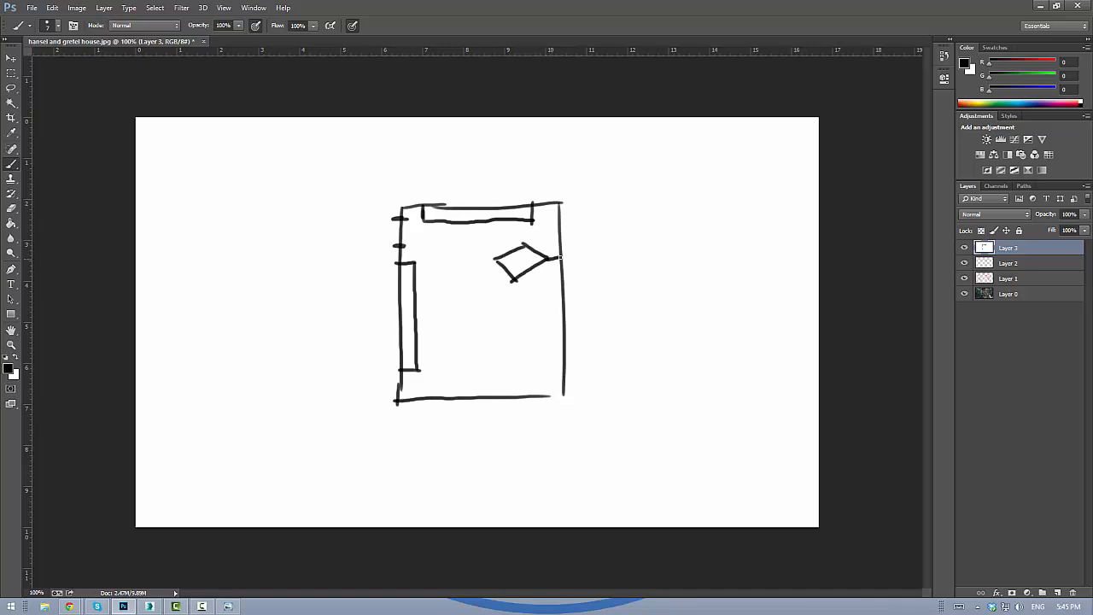
Step: Draw the angled counter block on the right and the rectangular island in the middle
{"action": "left_click_drag", "start_coordinate": [513, 277], "coordinate": [525, 328]}
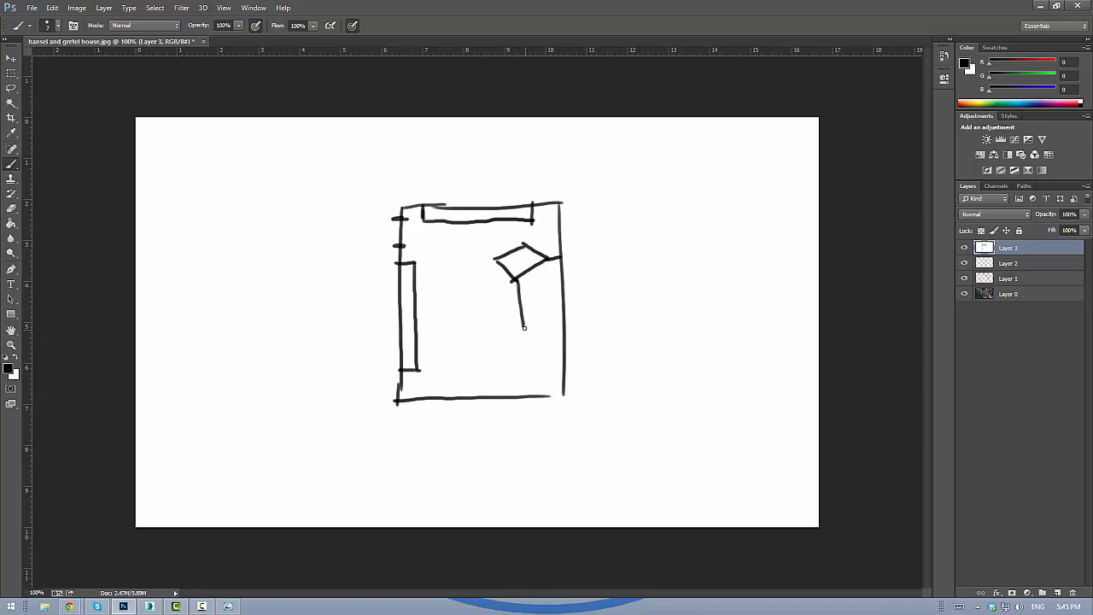
{"action": "left_click_drag", "start_coordinate": [526, 328], "coordinate": [511, 362]}
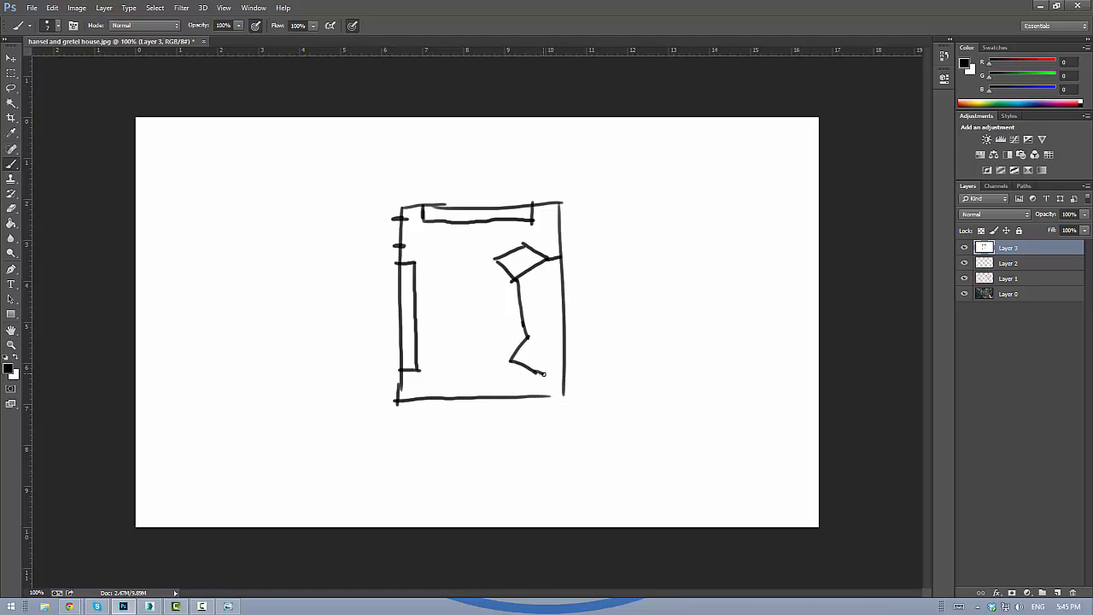
{"action": "left_click_drag", "start_coordinate": [530, 346], "coordinate": [562, 379]}
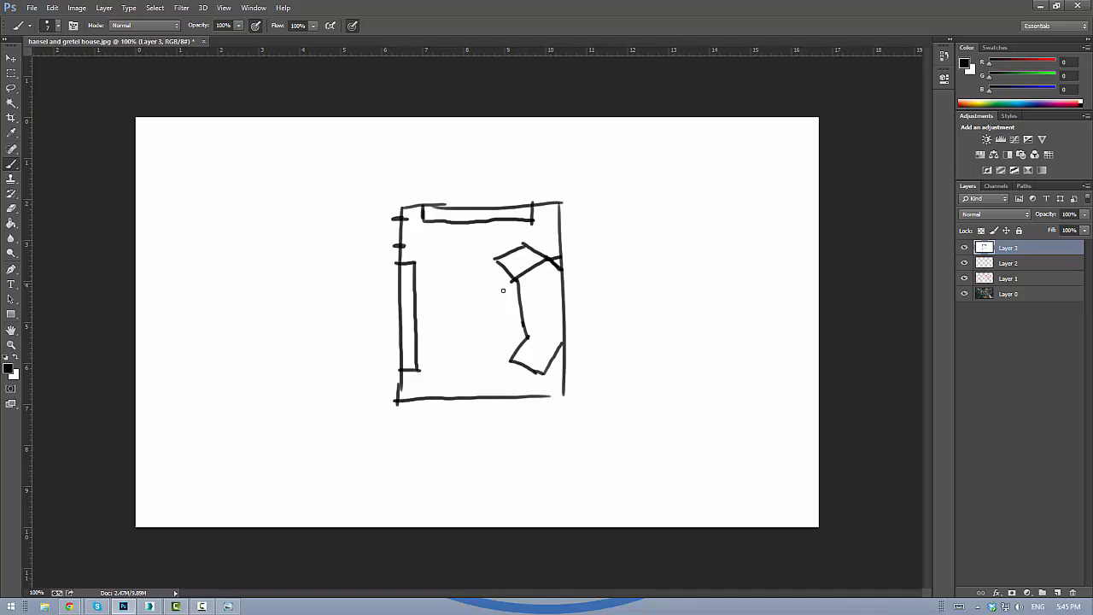
{"action": "left_click_drag", "start_coordinate": [476, 280], "coordinate": [475, 332]}
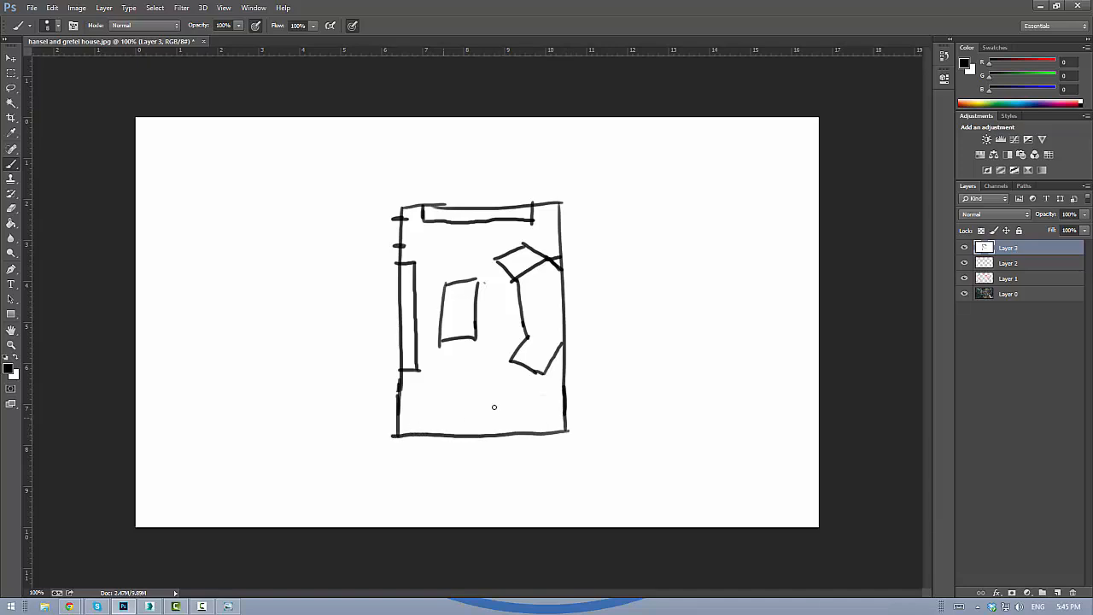
Step: Draw the lower-right door opening, its leaf and swing arc
{"action": "left_click_drag", "start_coordinate": [560, 384], "coordinate": [571, 425]}
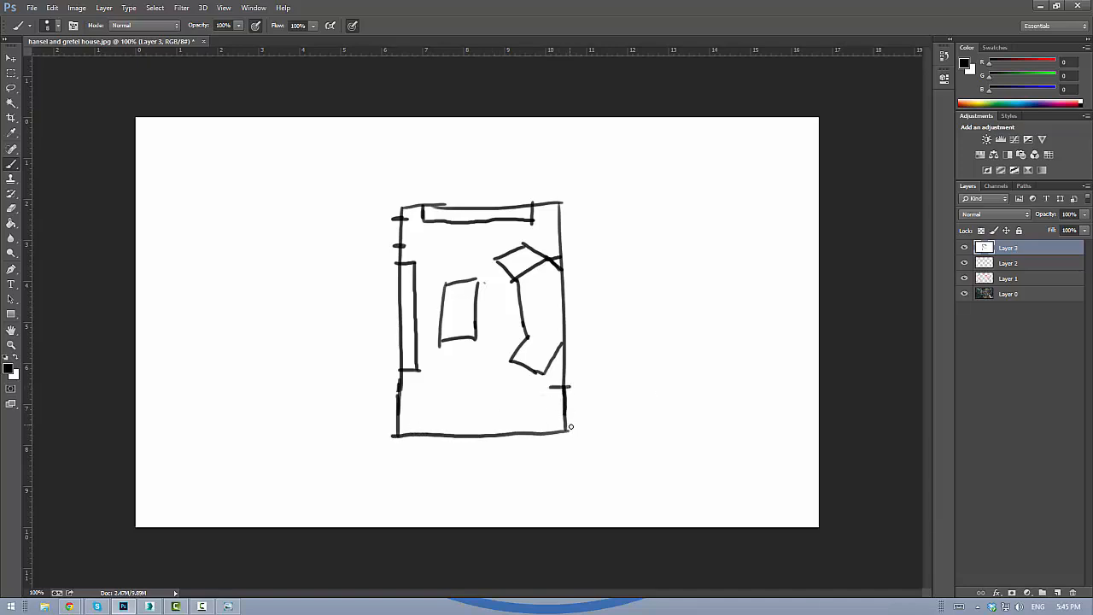
{"action": "left_click_drag", "start_coordinate": [560, 386], "coordinate": [601, 386]}
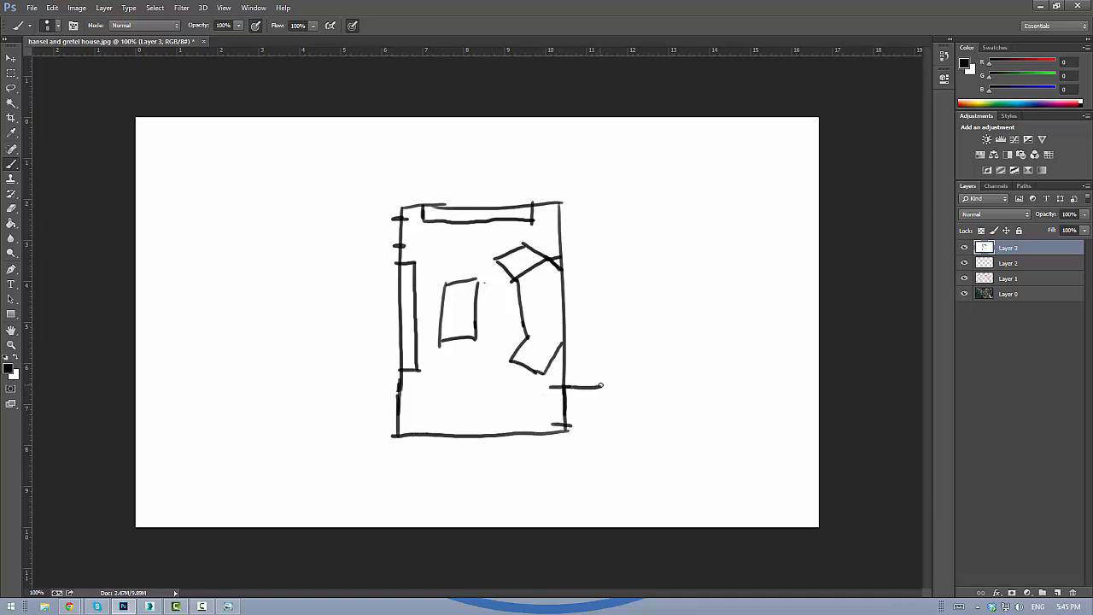
{"action": "left_click_drag", "start_coordinate": [564, 393], "coordinate": [598, 418]}
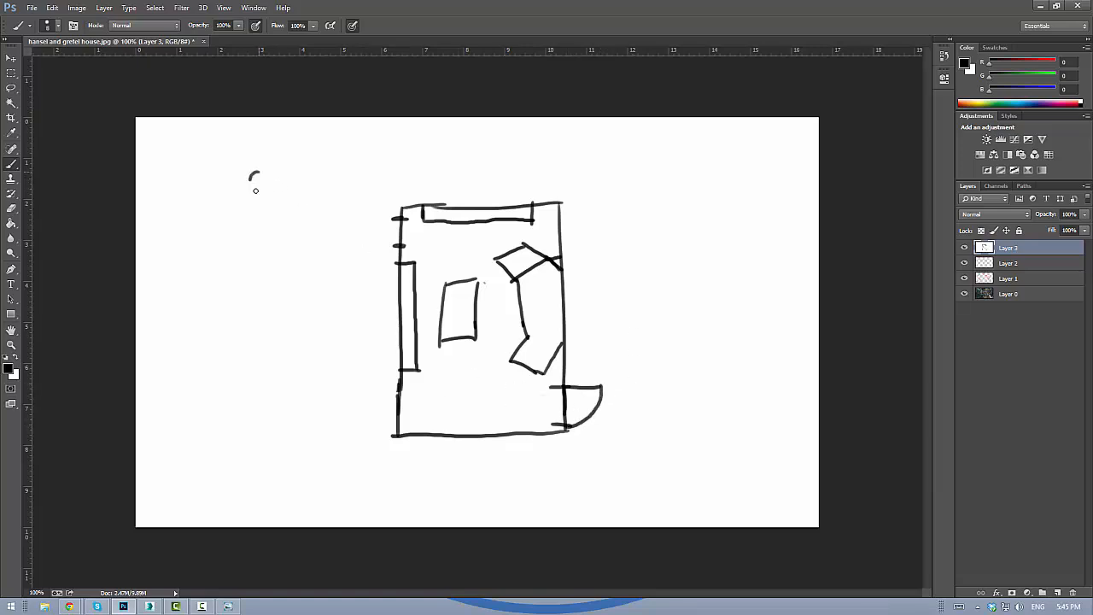
Step: Add viewpoint circles with direction arrows at upper left and lower right
{"action": "left_click_drag", "start_coordinate": [259, 181], "coordinate": [328, 205]}
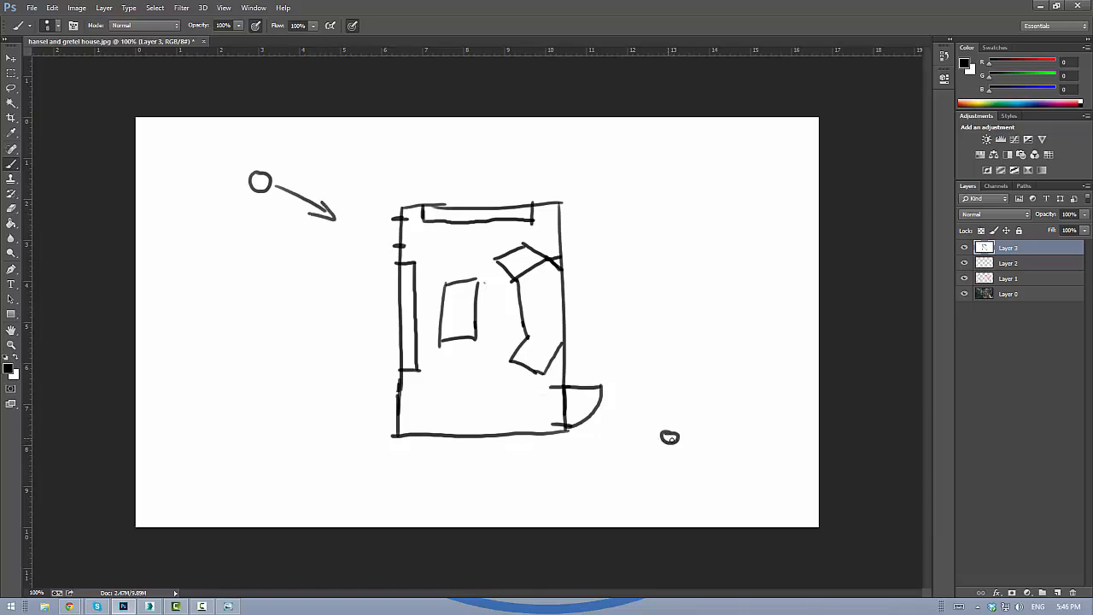
{"action": "left_click_drag", "start_coordinate": [670, 437], "coordinate": [578, 415]}
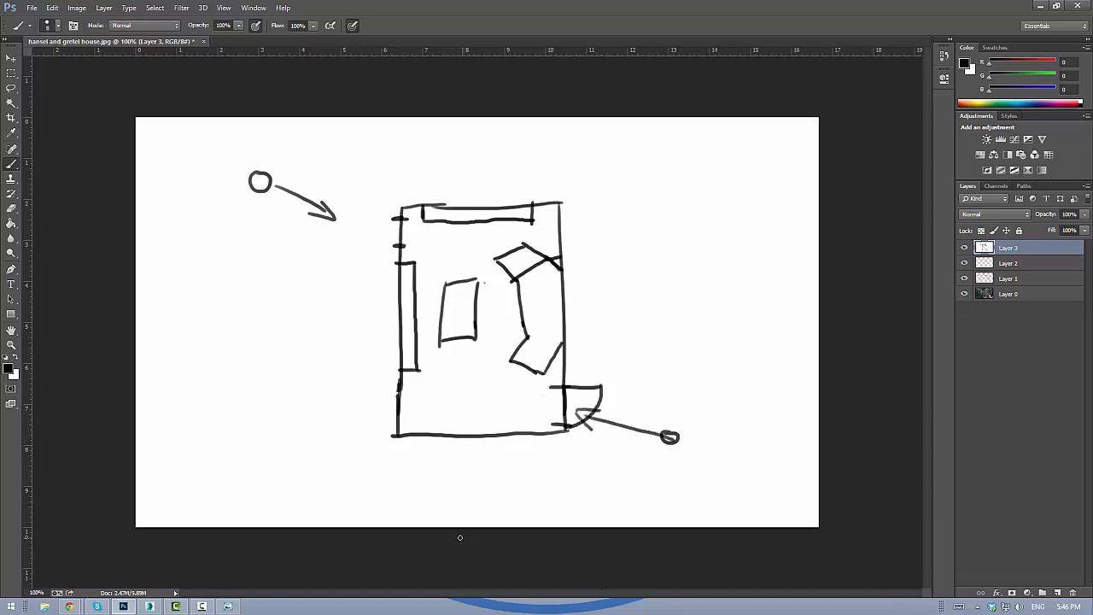
{"action": "mouse_move", "coordinate": [523, 410]}
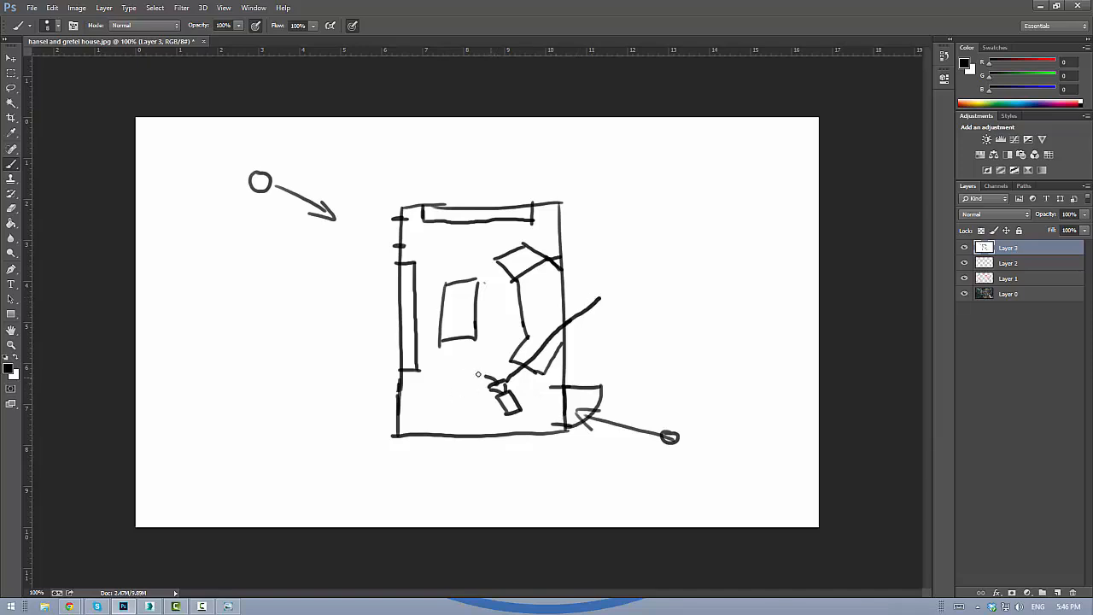
Step: Draw long sight lines, a small round mark, and write 6½ by 2½ beside the island
{"action": "left_click_drag", "start_coordinate": [357, 314], "coordinate": [513, 376]}
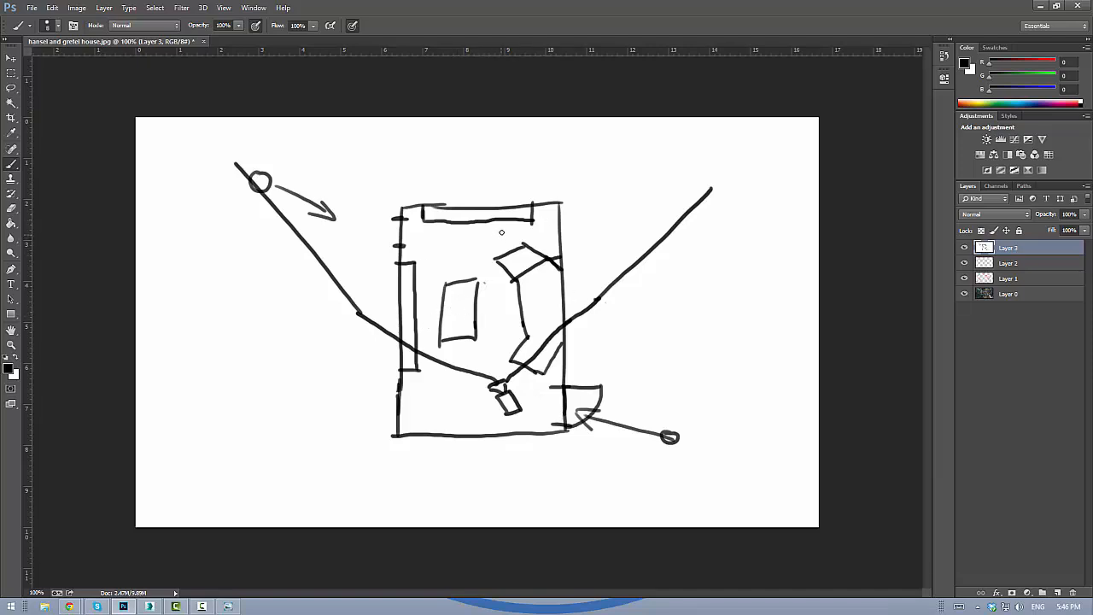
{"action": "left_click_drag", "start_coordinate": [492, 240], "coordinate": [509, 232]}
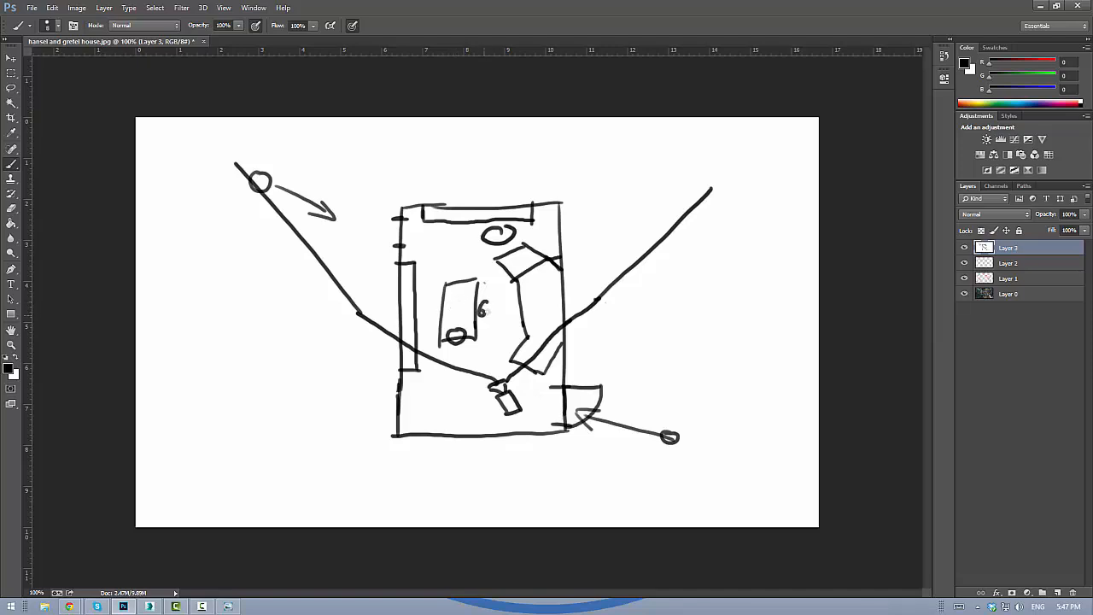
{"action": "left_click_drag", "start_coordinate": [488, 307], "coordinate": [504, 316]}
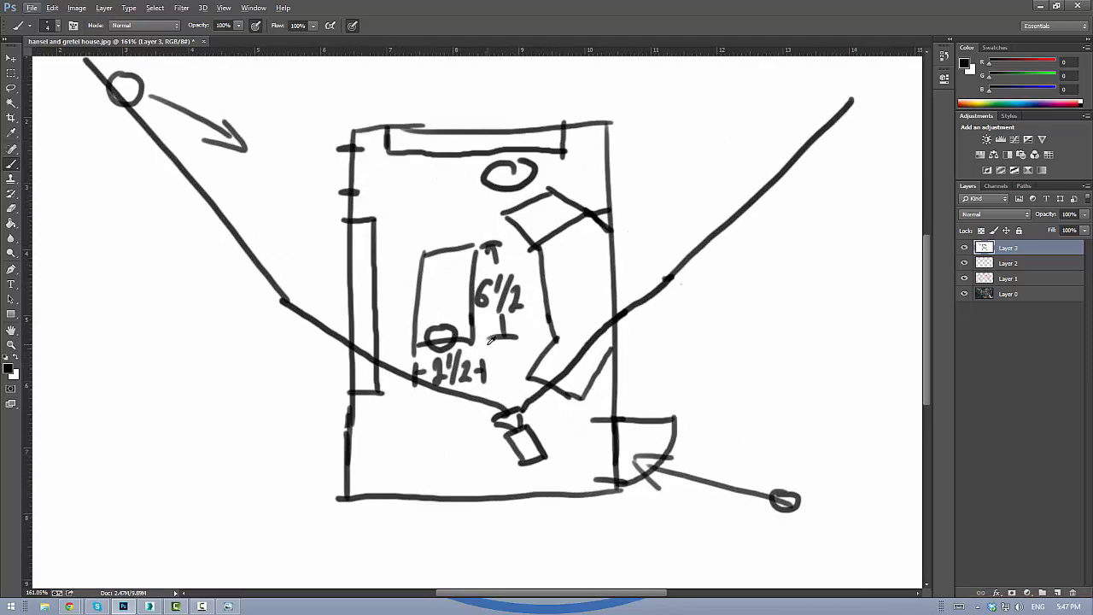
{"action": "mouse_move", "coordinate": [550, 308]}
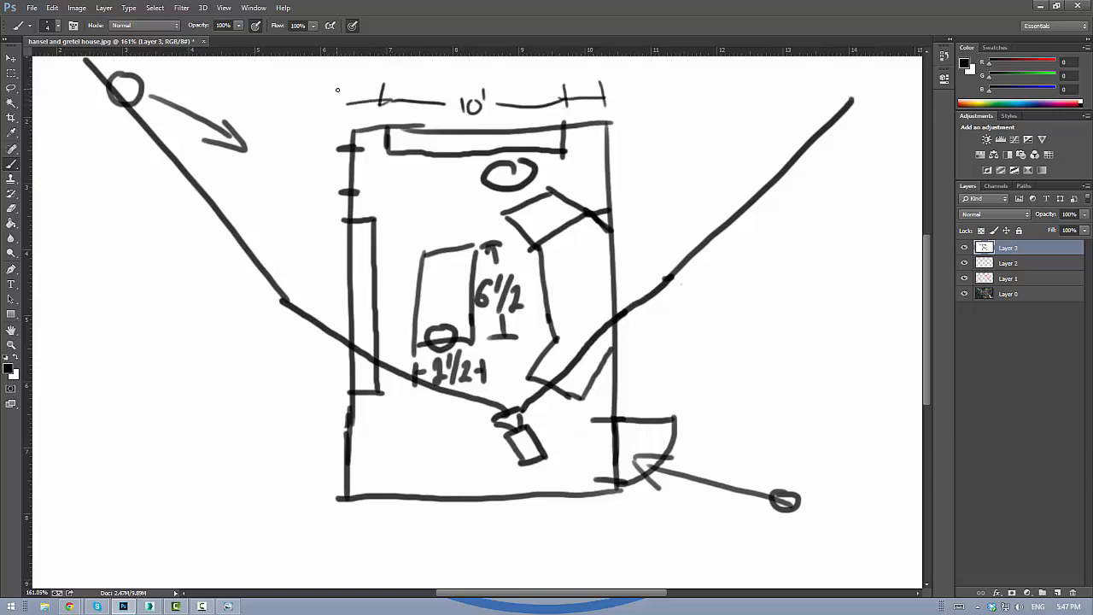
Step: Write the 15' depth figure and run its dimension line down the room's left side
{"action": "left_click_drag", "start_coordinate": [335, 89], "coordinate": [335, 120]}
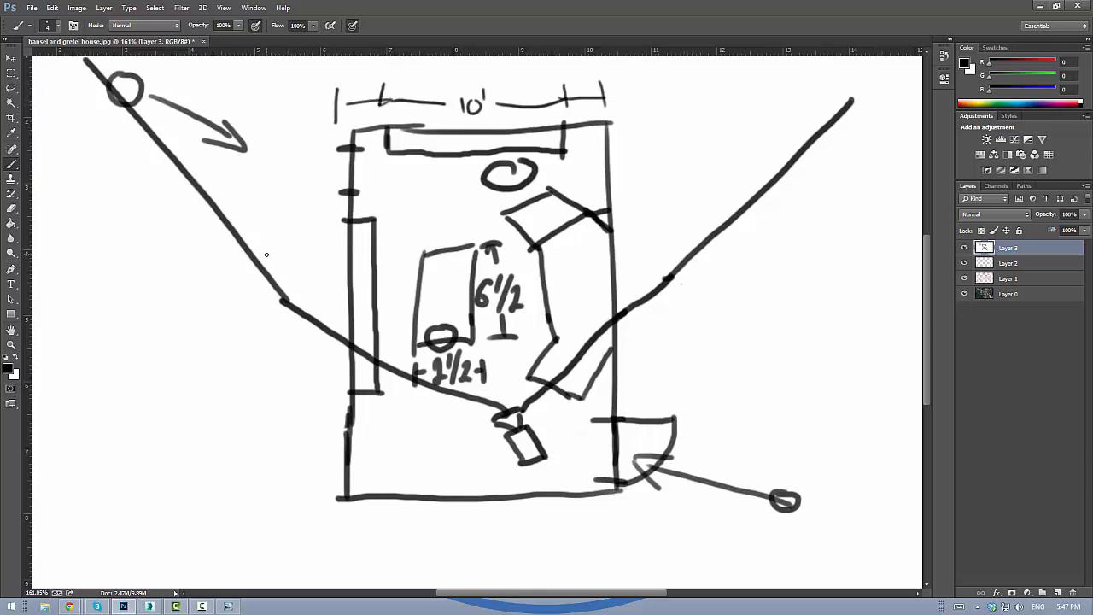
{"action": "left_click_drag", "start_coordinate": [272, 248], "coordinate": [294, 231]}
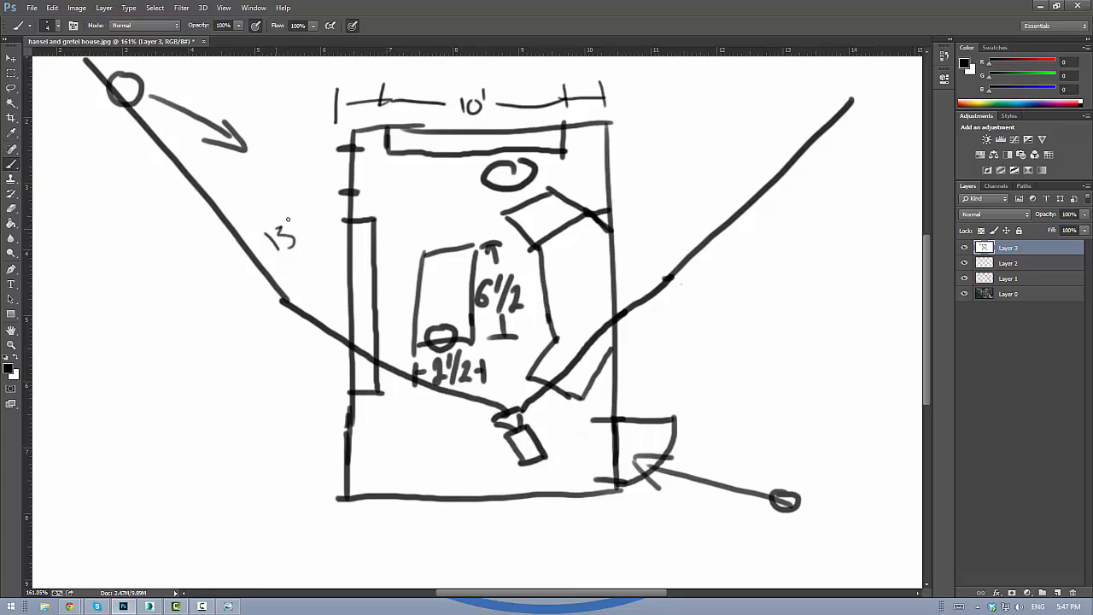
{"action": "left_click_drag", "start_coordinate": [294, 128], "coordinate": [287, 185]}
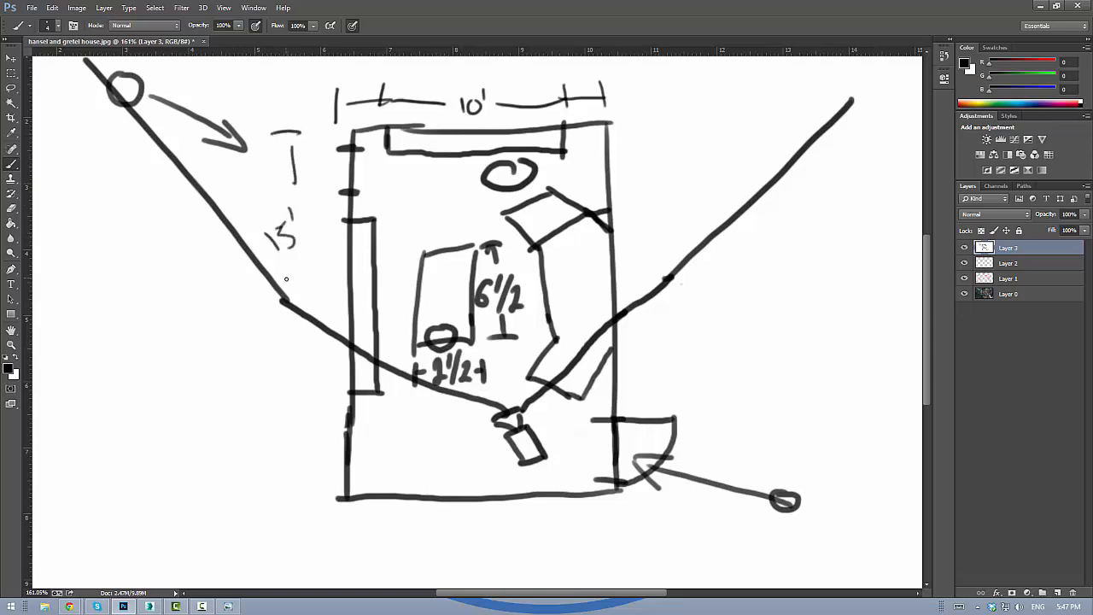
{"action": "left_click_drag", "start_coordinate": [288, 280], "coordinate": [301, 513]}
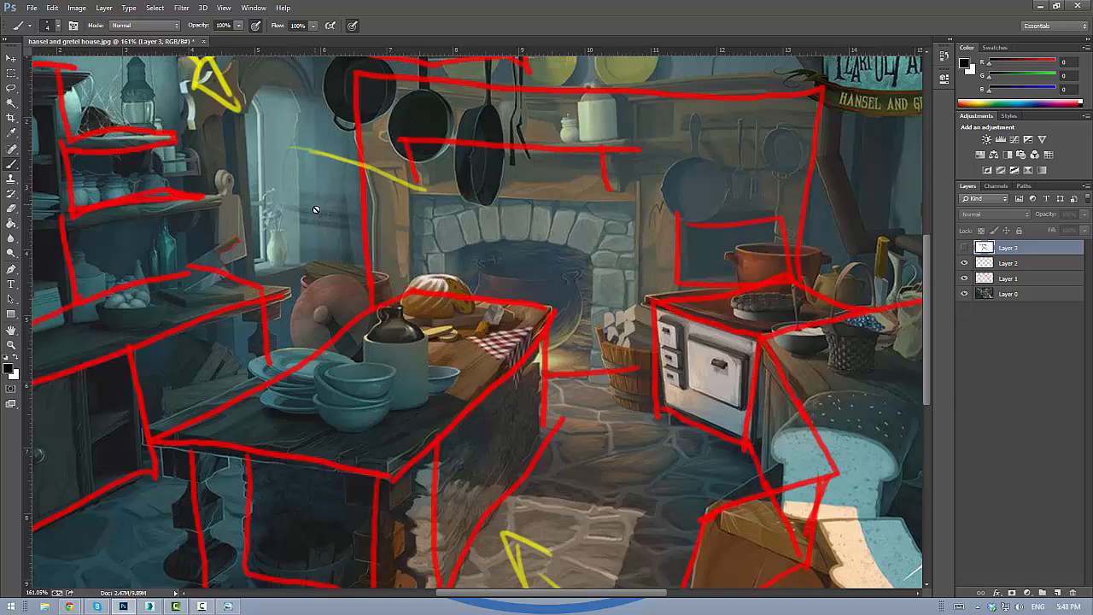
Step: Dismiss the hidden-layer warning and turn the layout sketch layer visible again
{"action": "left_click", "coordinate": [314, 210]}
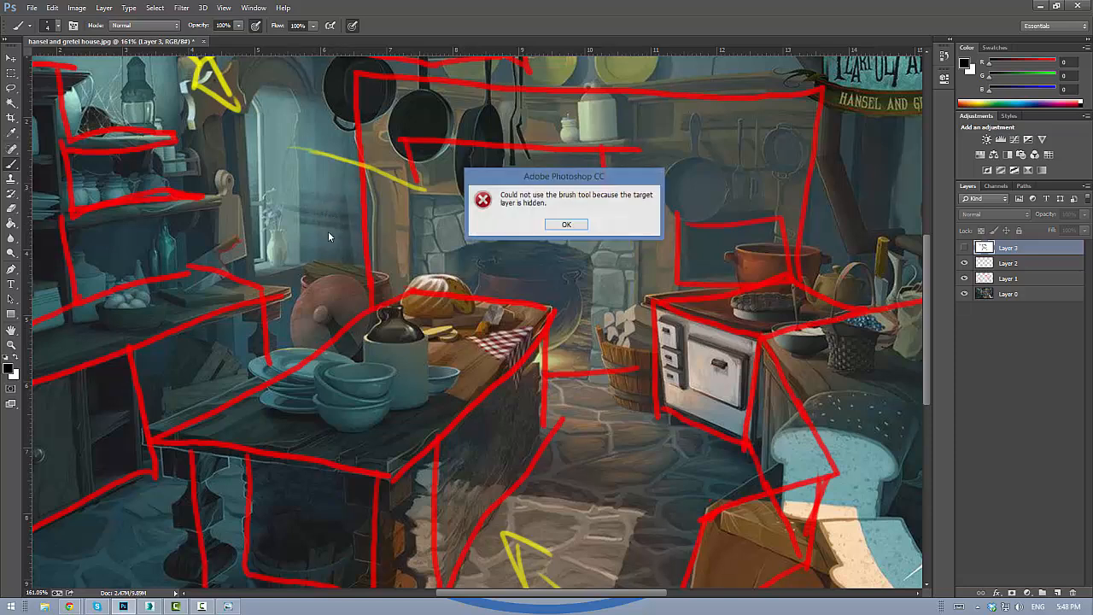
{"action": "left_click", "coordinate": [568, 224]}
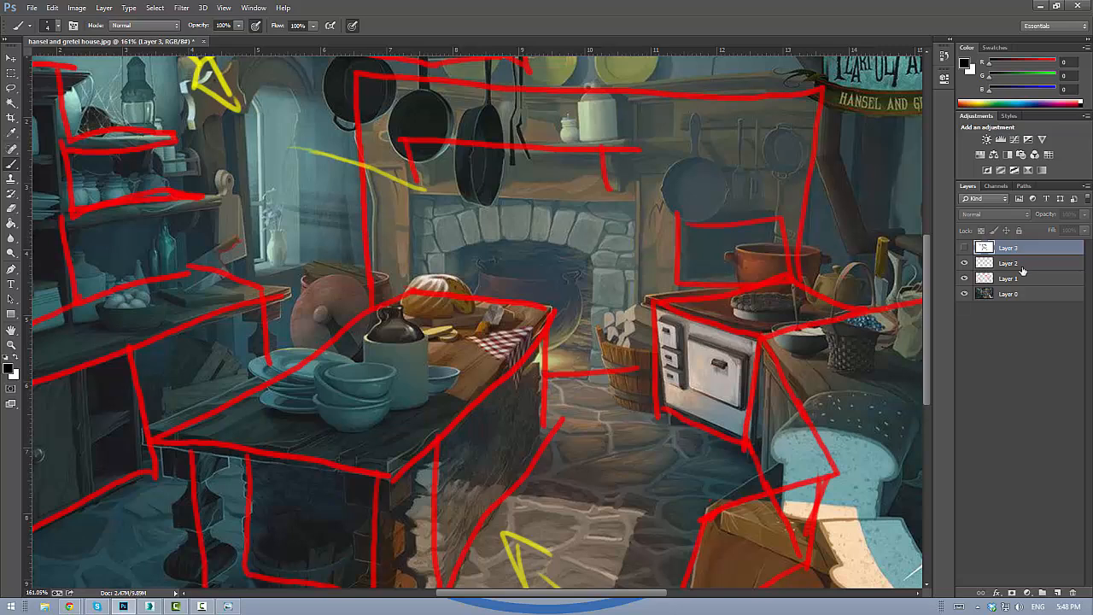
{"action": "left_click", "coordinate": [1011, 264]}
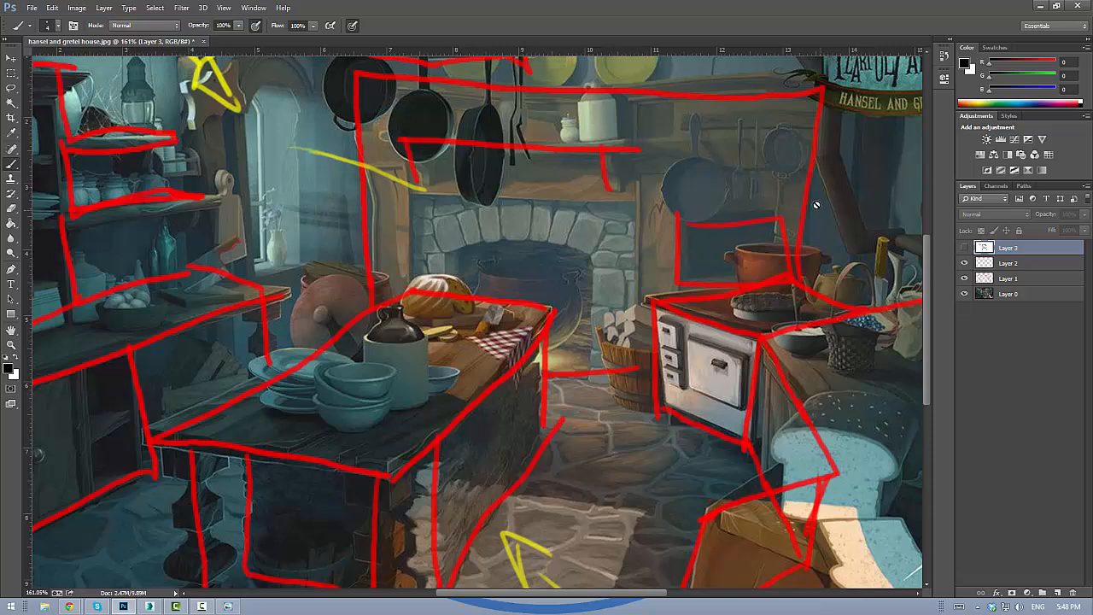
{"action": "left_click", "coordinate": [1008, 263]}
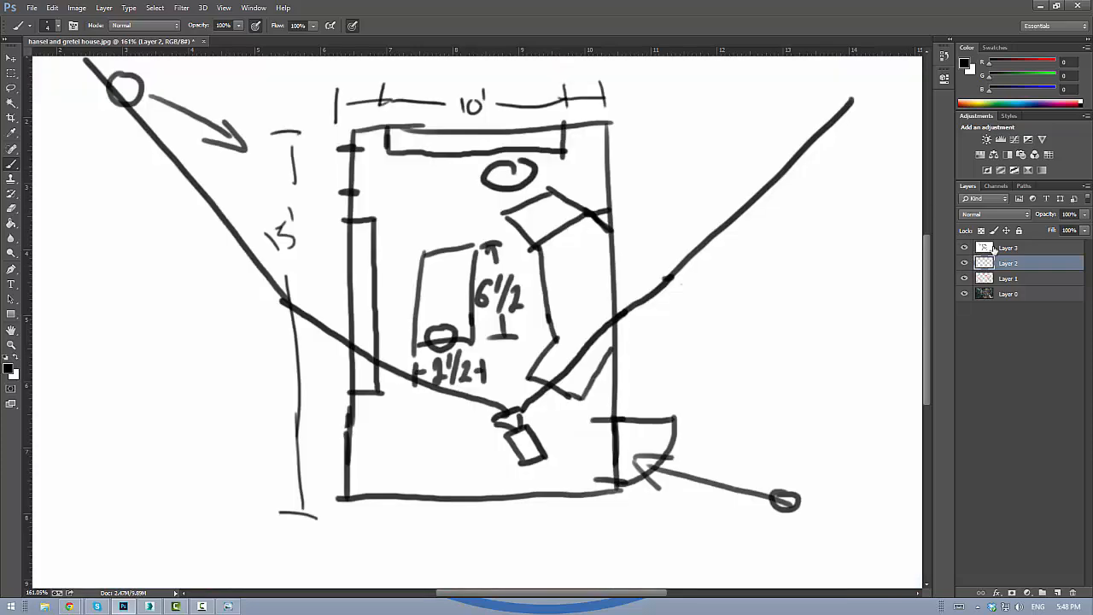
Step: Sketch a small perspective table with legs beside the plan, then hide the sketch overlays
{"action": "left_click", "coordinate": [1008, 248]}
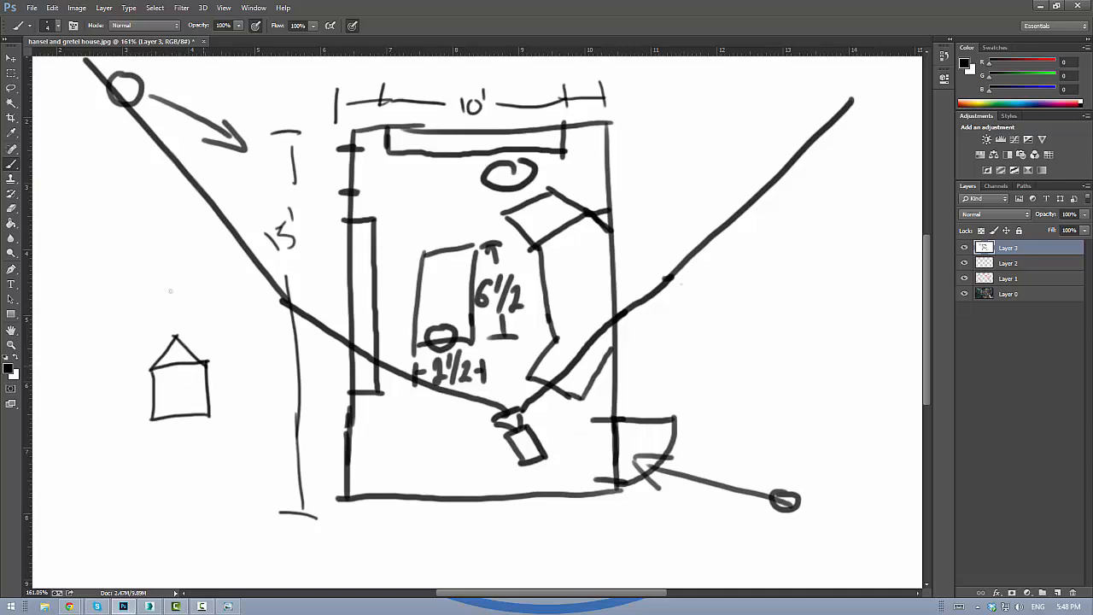
{"action": "left_click_drag", "start_coordinate": [162, 247], "coordinate": [168, 294]}
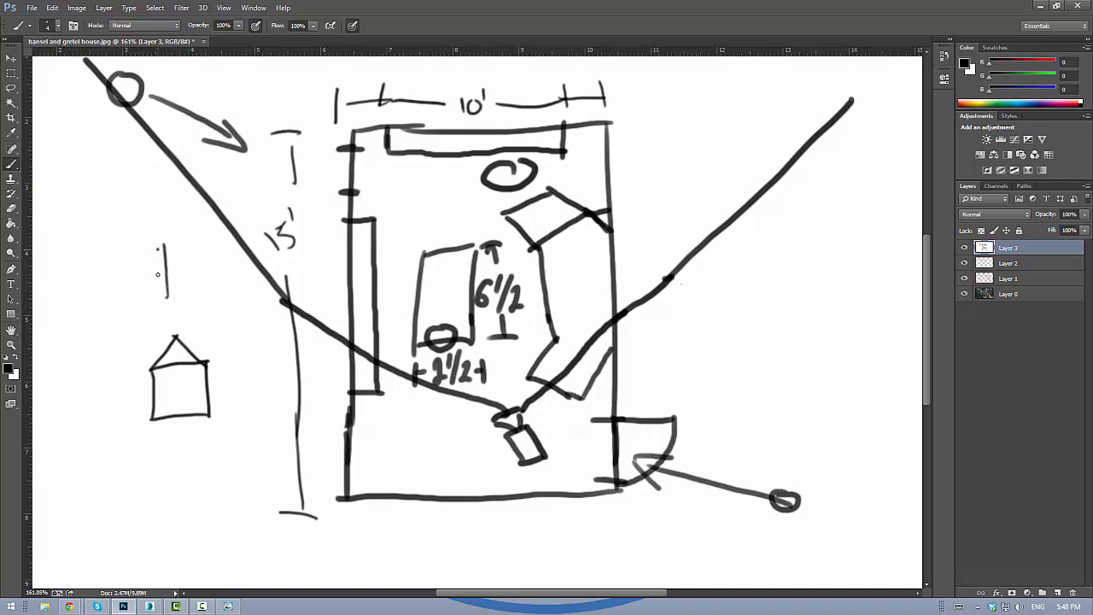
{"action": "left_click_drag", "start_coordinate": [160, 253], "coordinate": [160, 299]}
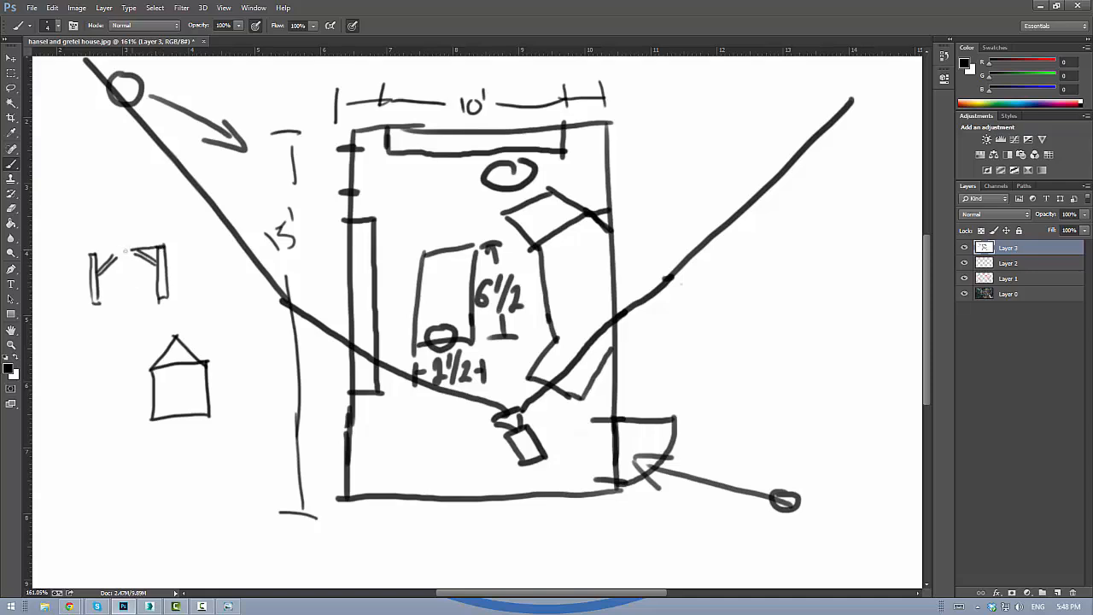
{"action": "left_click_drag", "start_coordinate": [89, 248], "coordinate": [162, 242]}
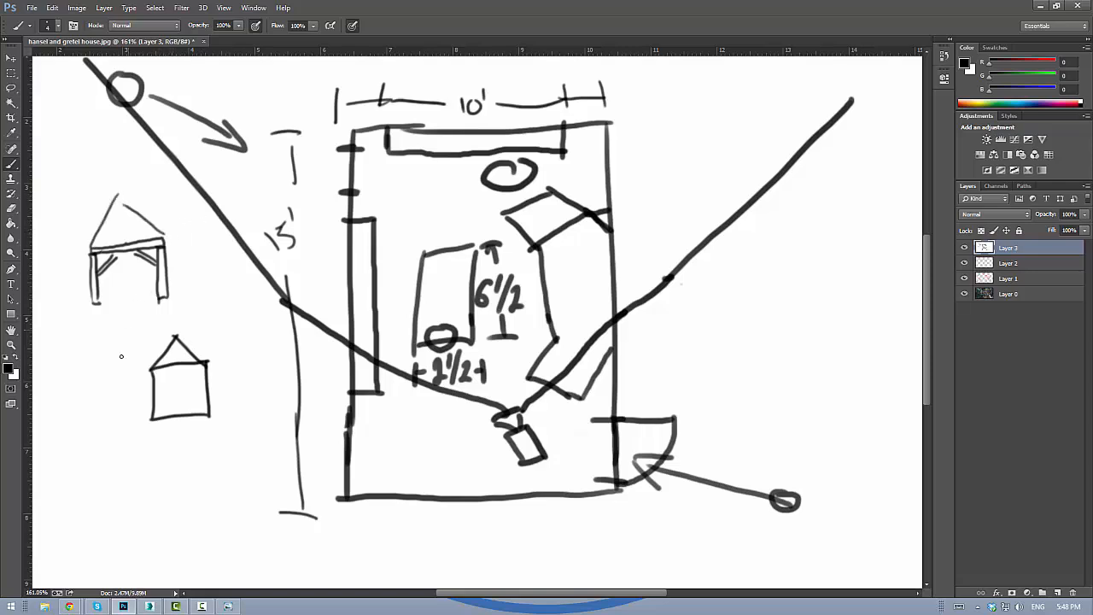
{"action": "left_click_drag", "start_coordinate": [213, 206], "coordinate": [171, 294]}
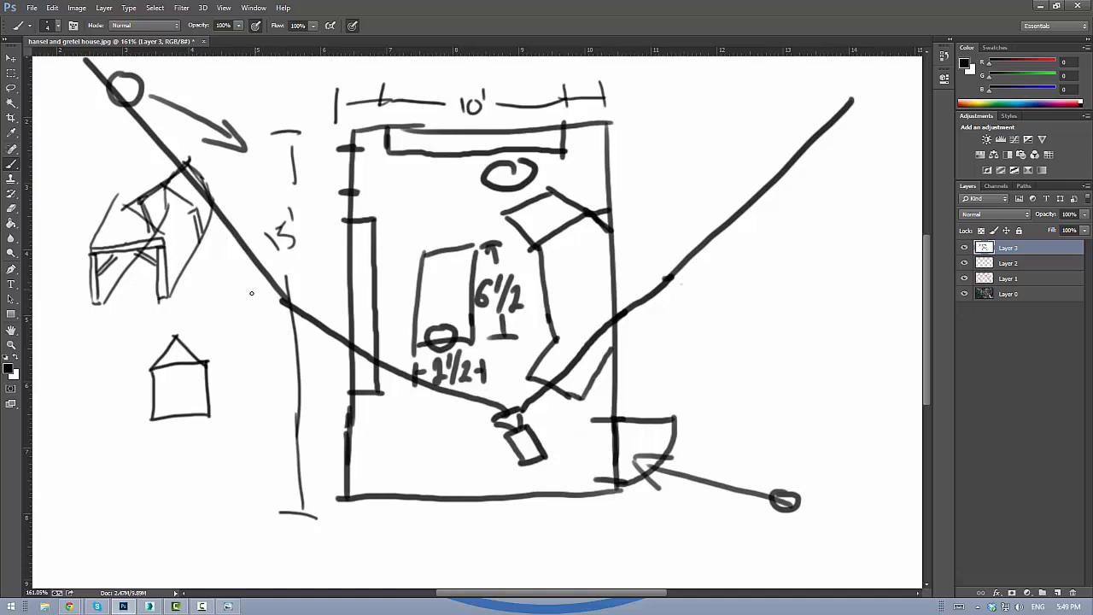
{"action": "mouse_move", "coordinate": [263, 290]}
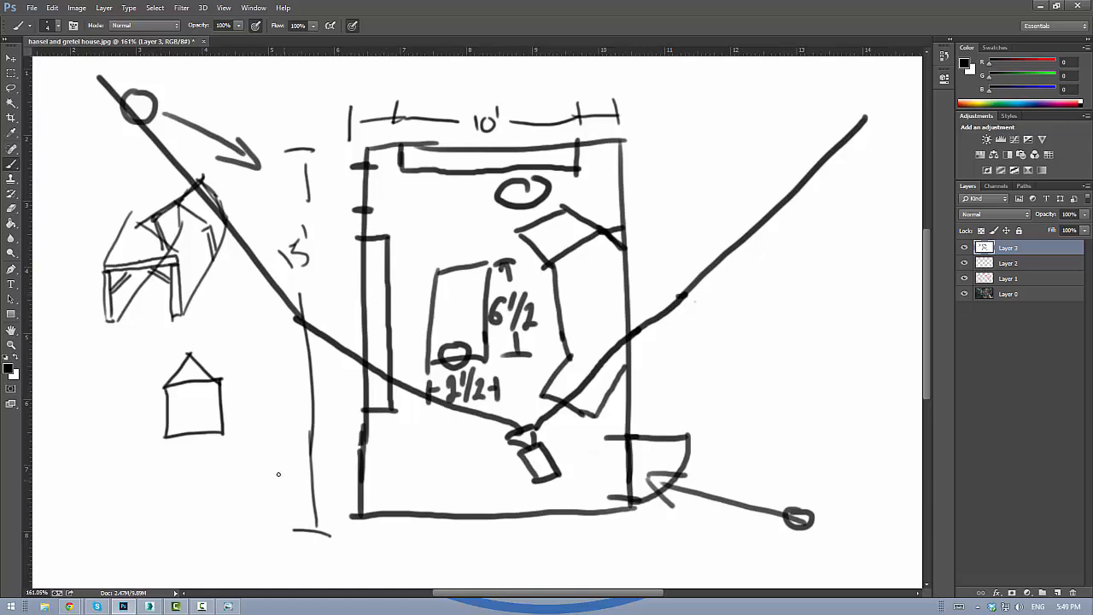
{"action": "left_click", "coordinate": [964, 248]}
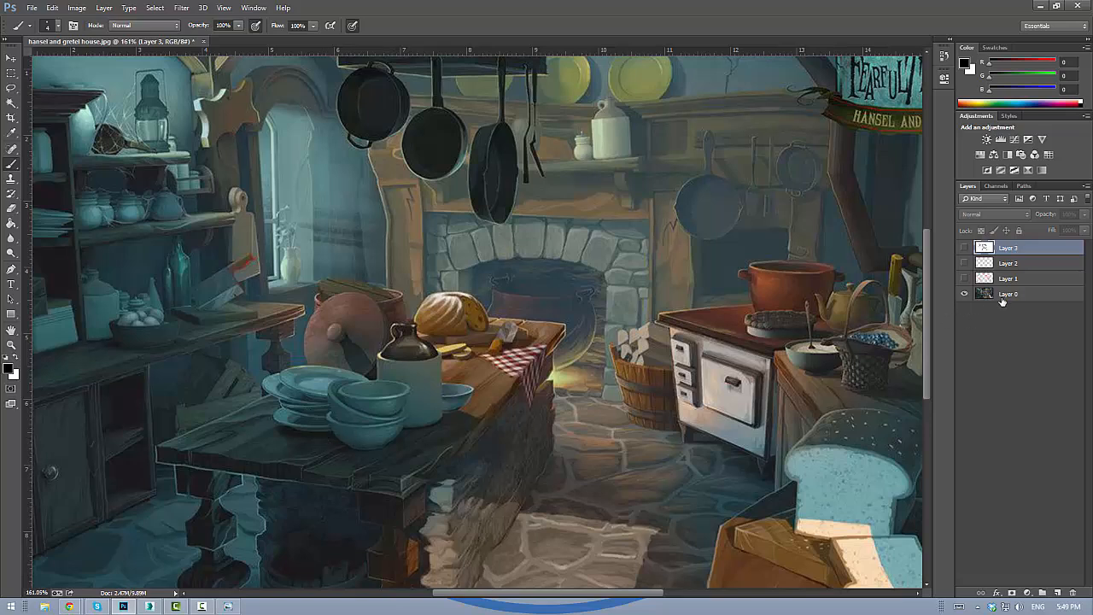
Step: On a new layer above the bottom layer, make red the foreground colour for numbering textures
{"action": "left_click", "coordinate": [1008, 294]}
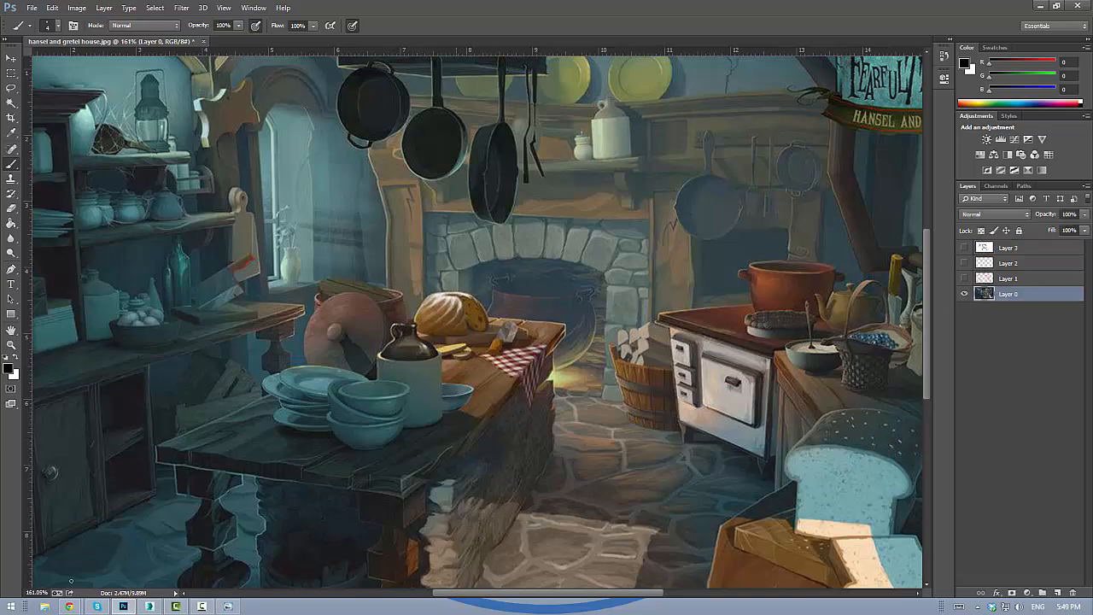
{"action": "left_click", "coordinate": [10, 368]}
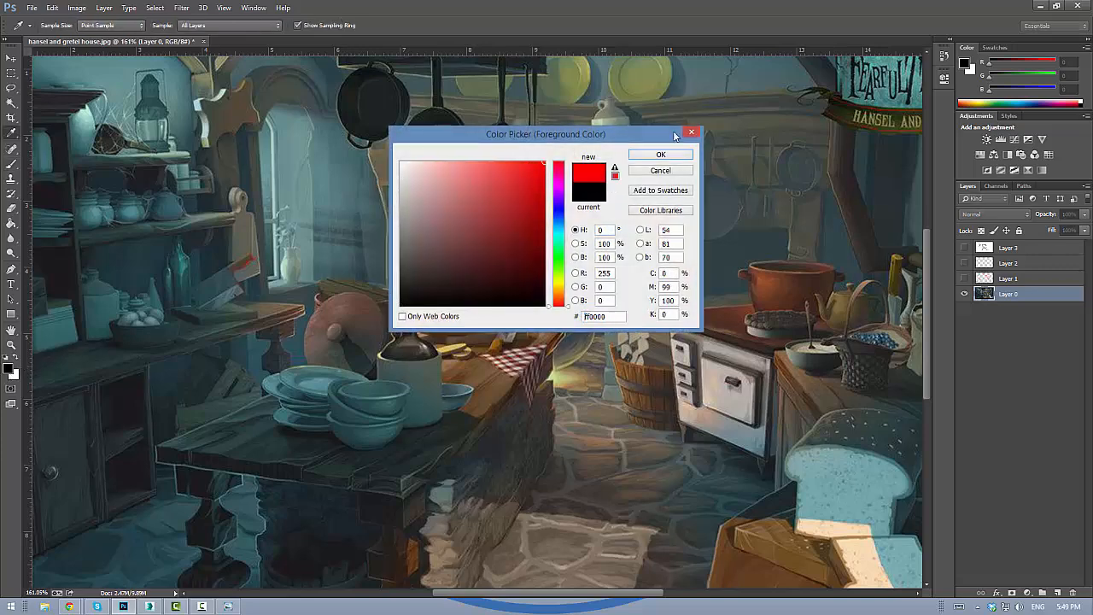
{"action": "left_click", "coordinate": [659, 154]}
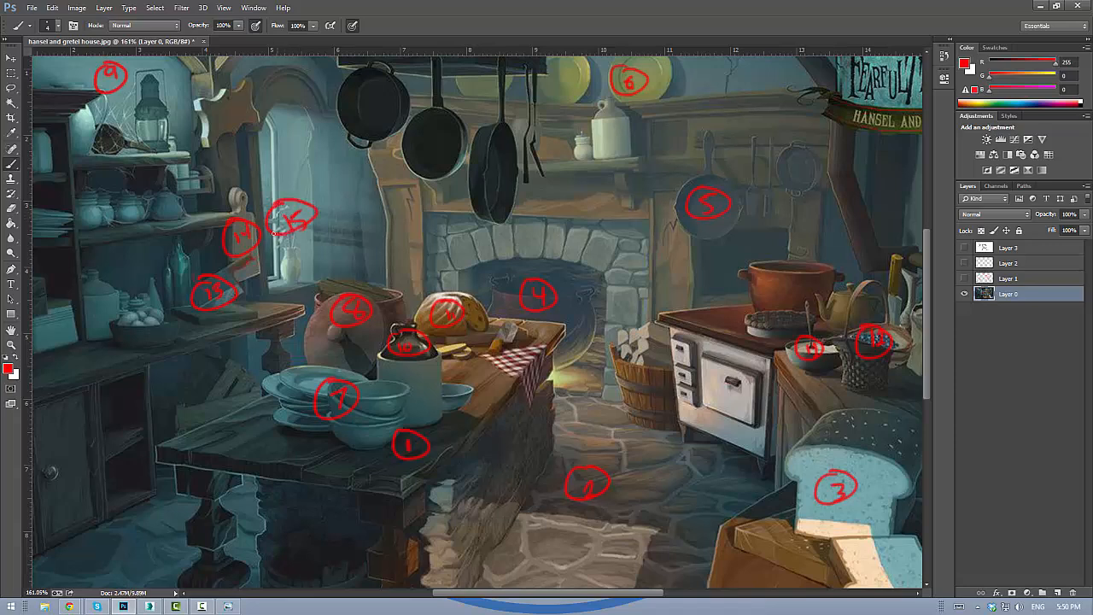
{"action": "mouse_move", "coordinate": [673, 226]}
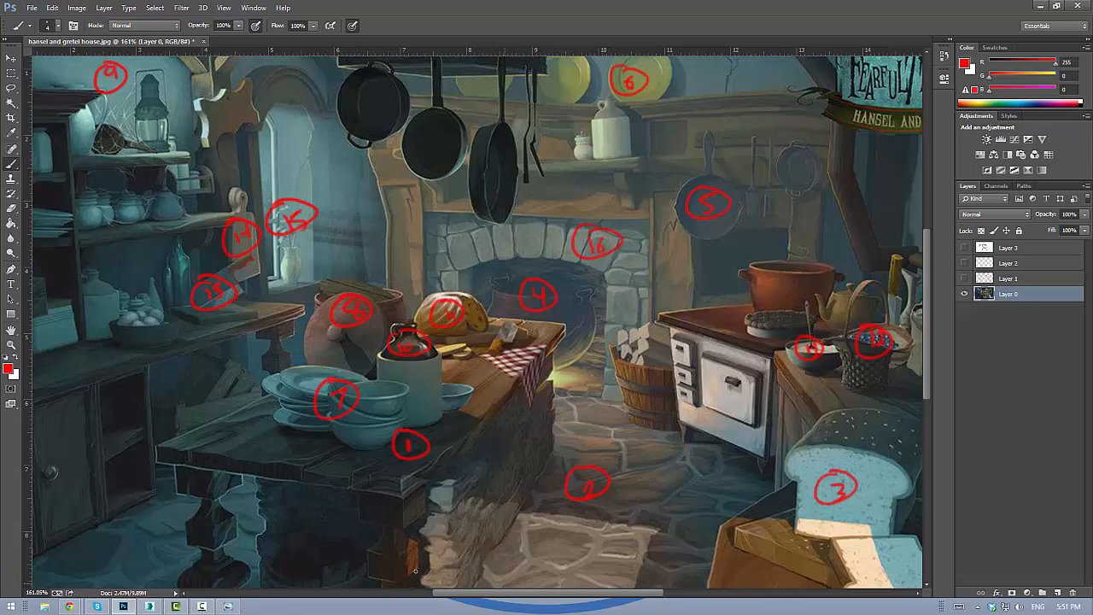
{"action": "mouse_move", "coordinate": [624, 342]}
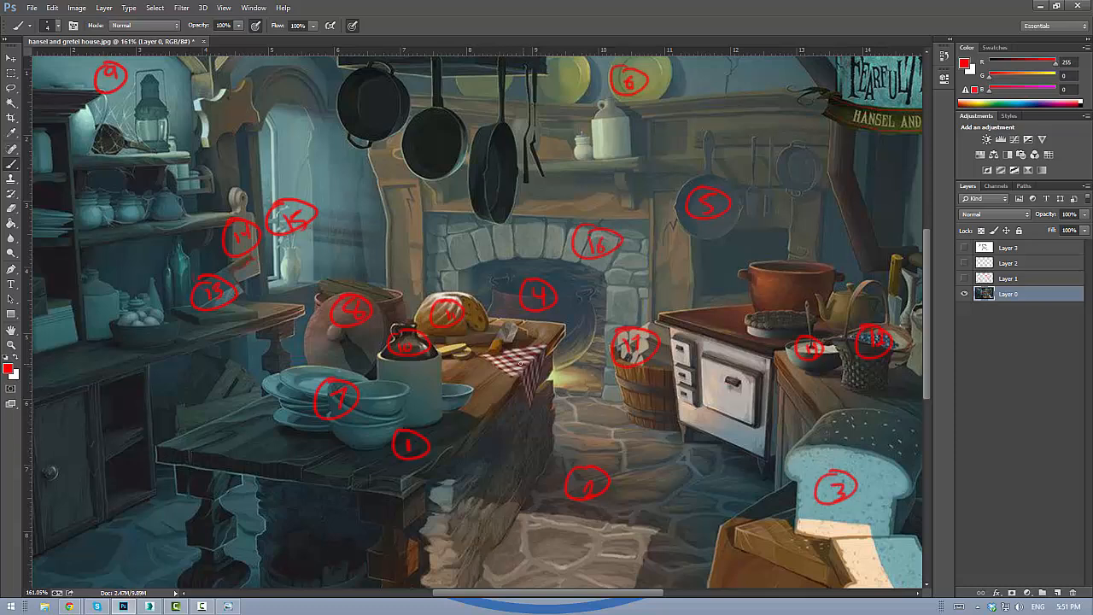
Step: Circle and number the fireplace stones, barrel, lantern and checked tablecloth in red
{"action": "left_click", "coordinate": [526, 363]}
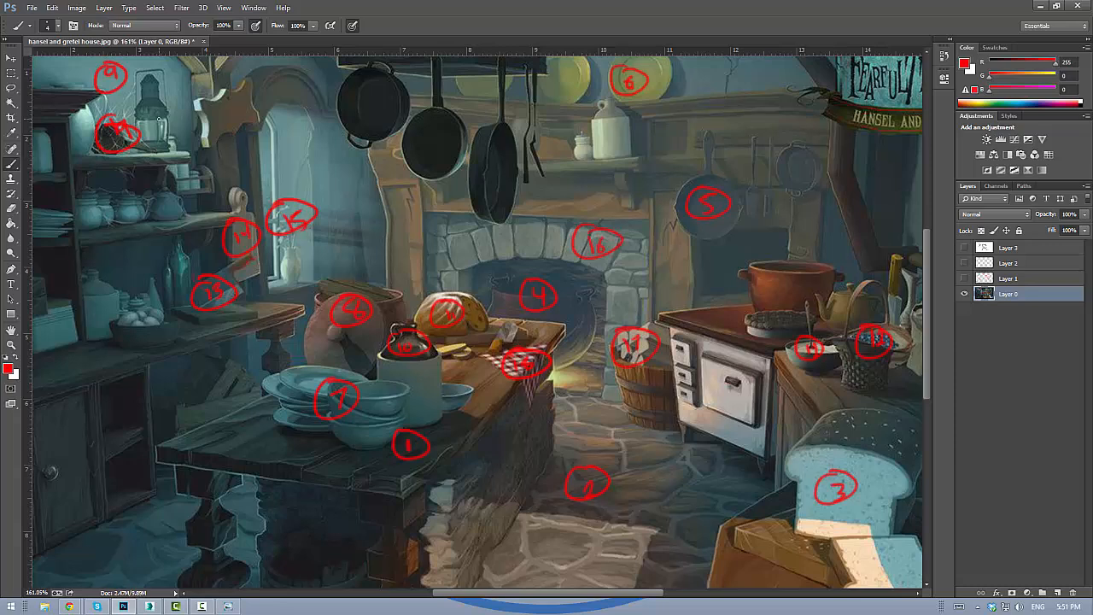
{"action": "scroll", "scroll_direction": "down", "scroll_amount": 3}
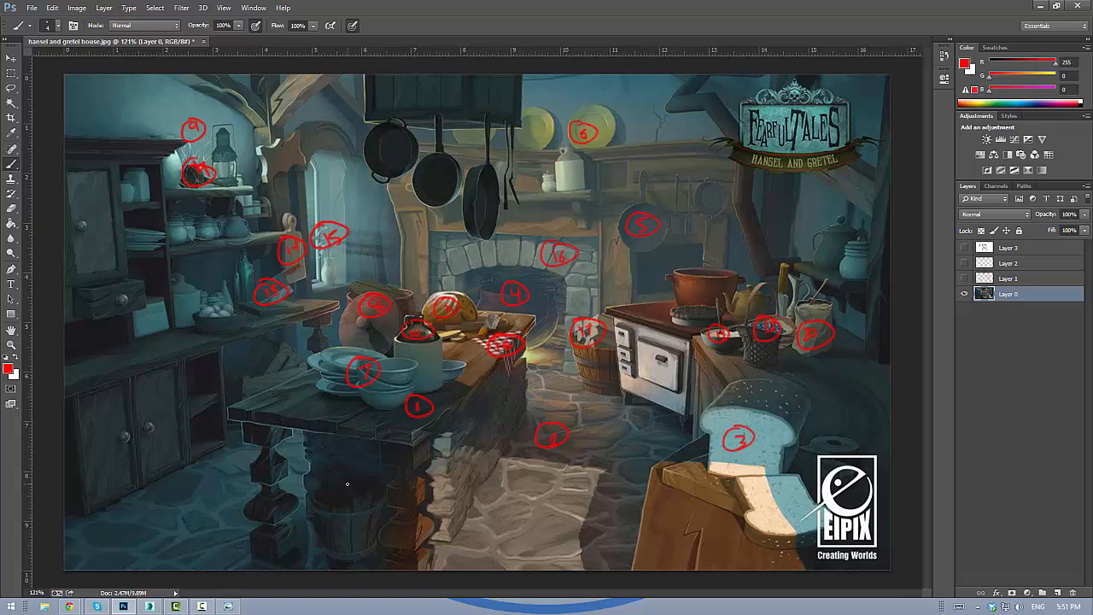
{"action": "mouse_move", "coordinate": [365, 475]}
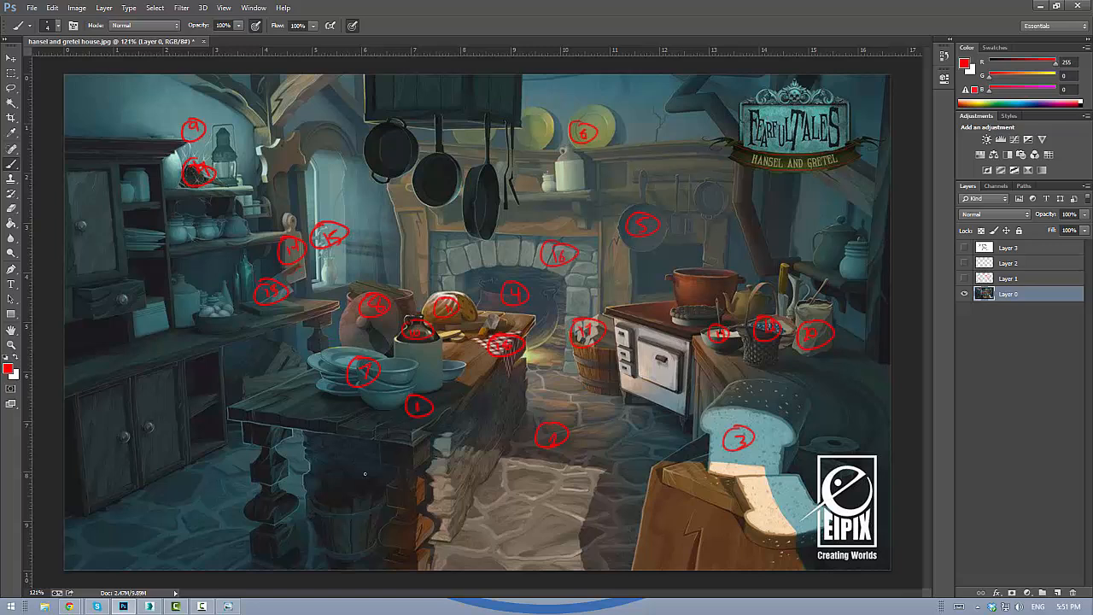